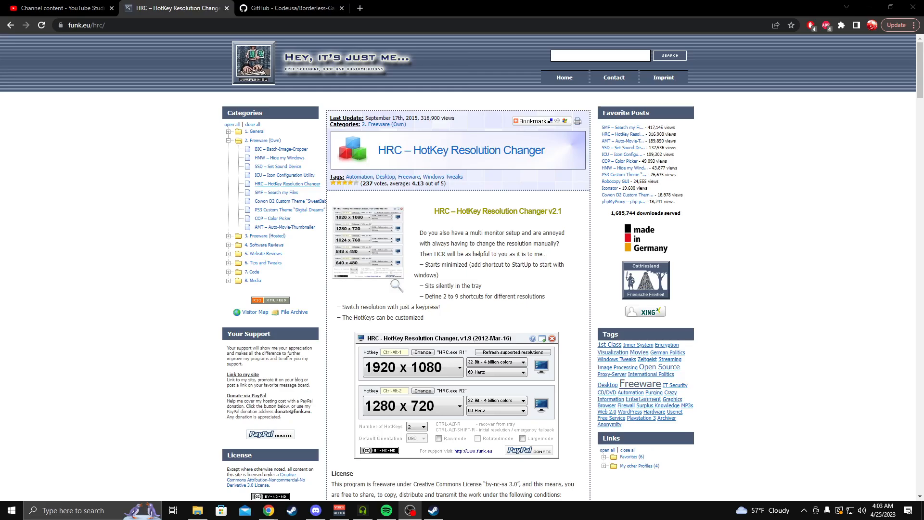
mouse_move(760, 177)
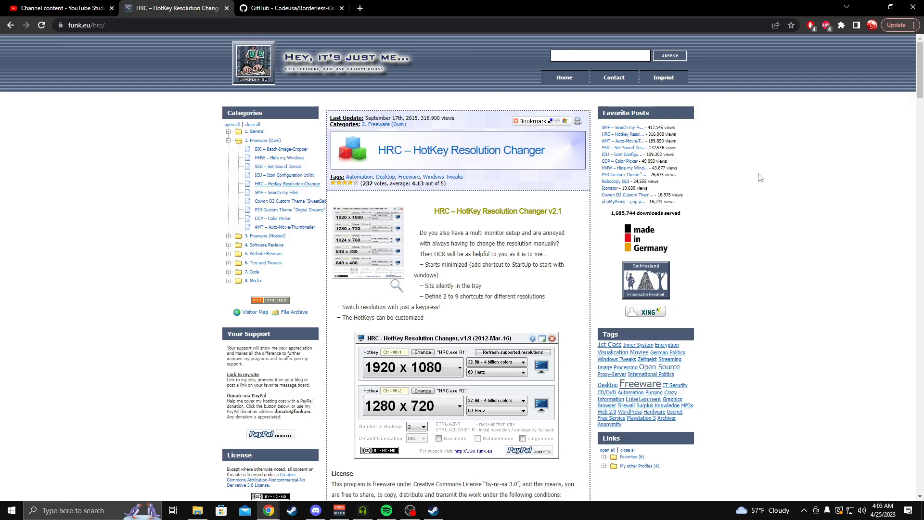
mouse_move(407, 288)
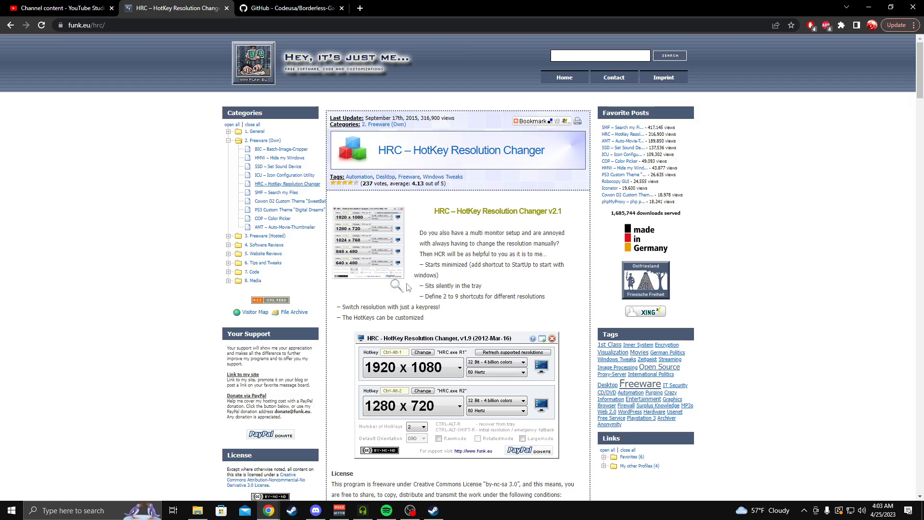
mouse_move(391, 291)
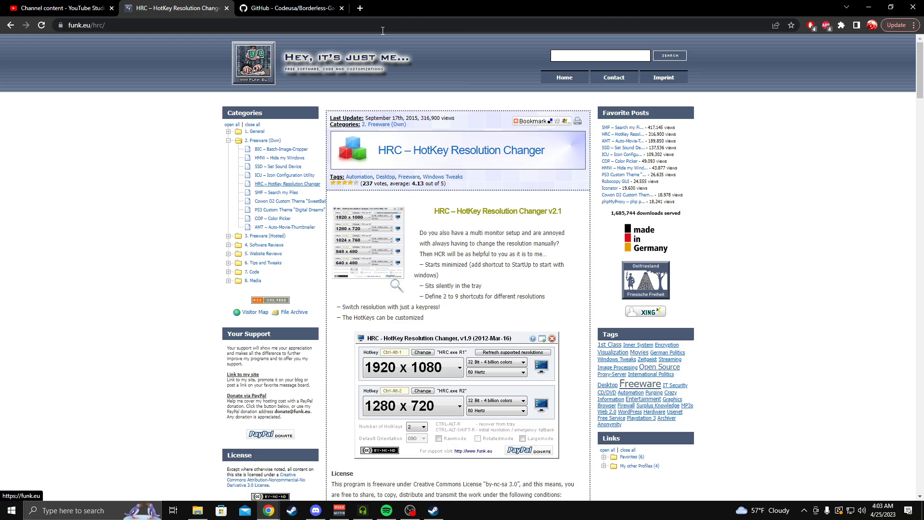
mouse_move(185, 354)
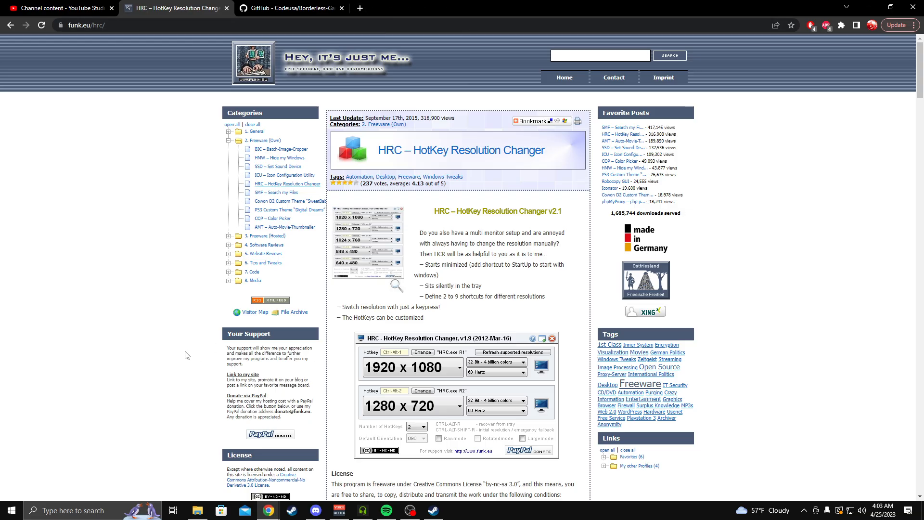
mouse_move(457, 211)
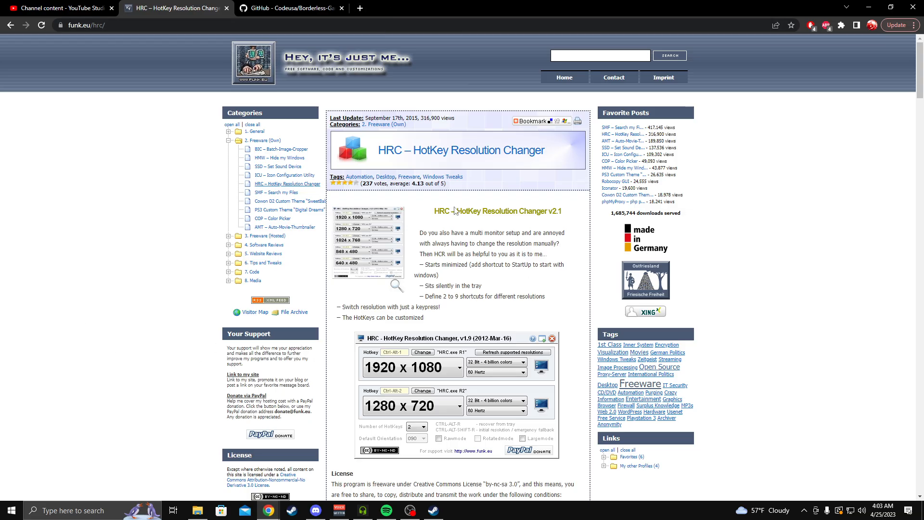
mouse_move(314, 151)
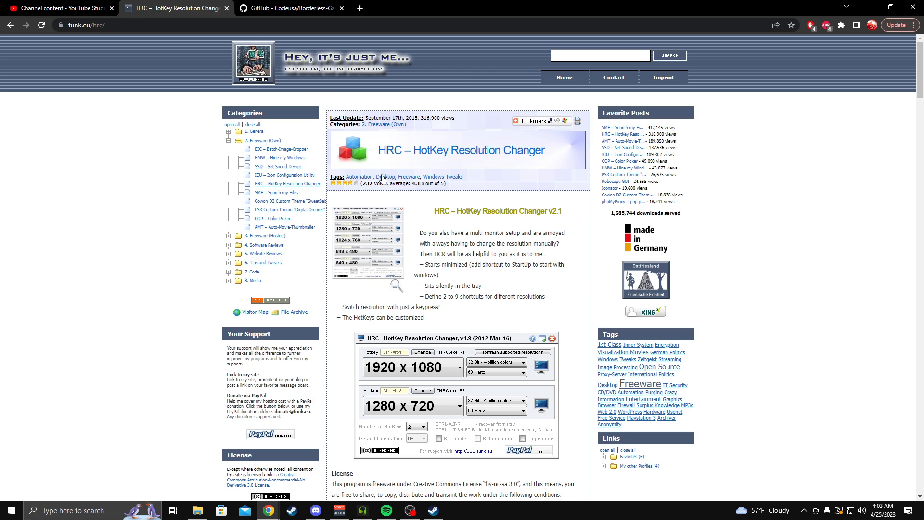
mouse_move(469, 227)
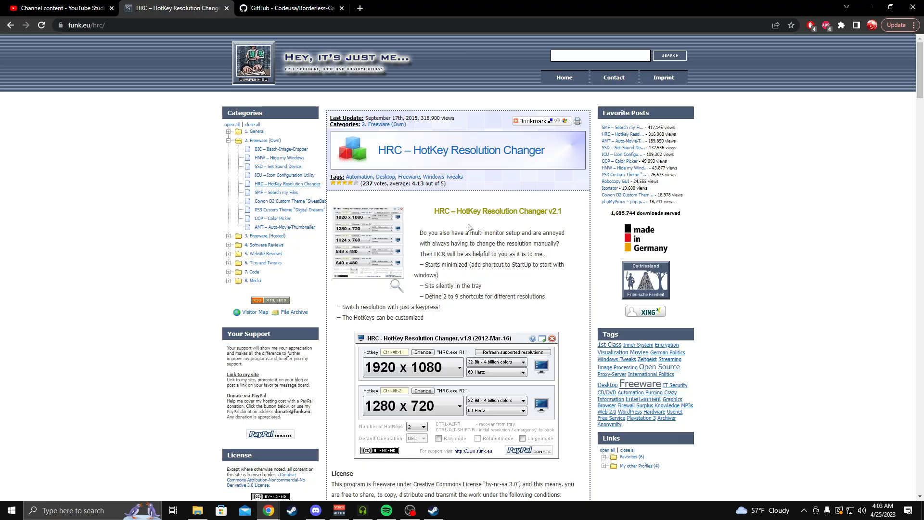
- Glance at the Borderless Gaming GitHub tab, then download '12-May-16: HRC - v2.1 - Executable' from funk.eu
left_click(288, 8)
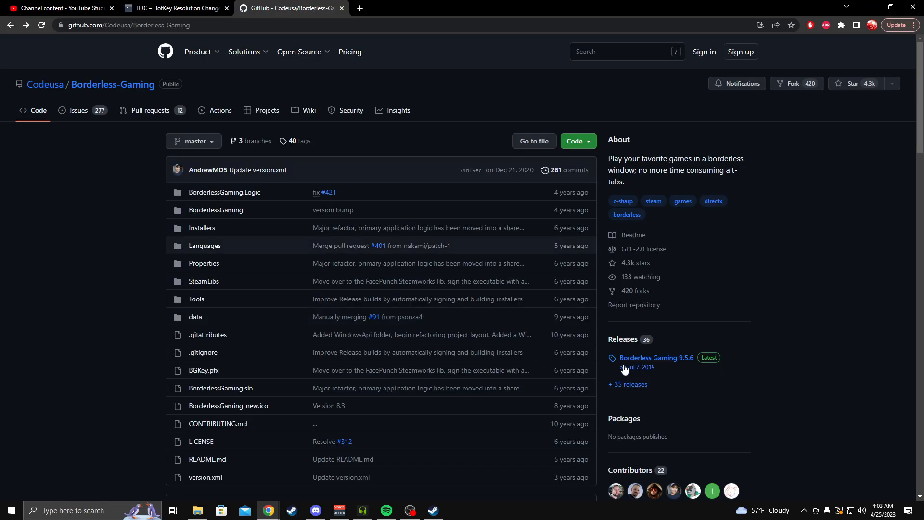
left_click(174, 7)
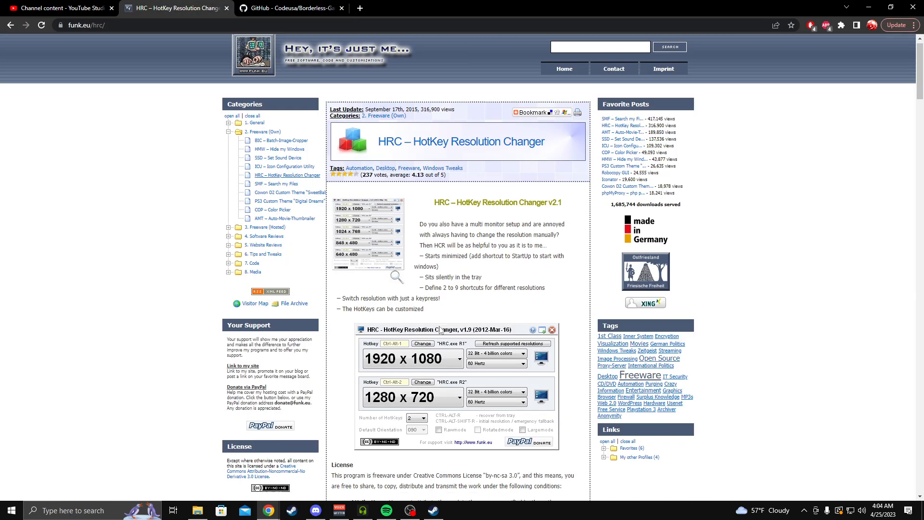
scroll("down", 3)
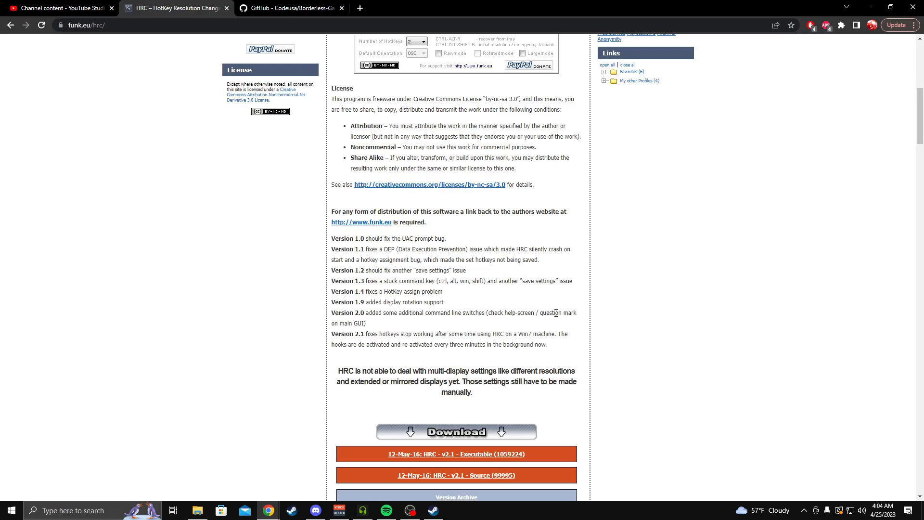
mouse_move(330, 248)
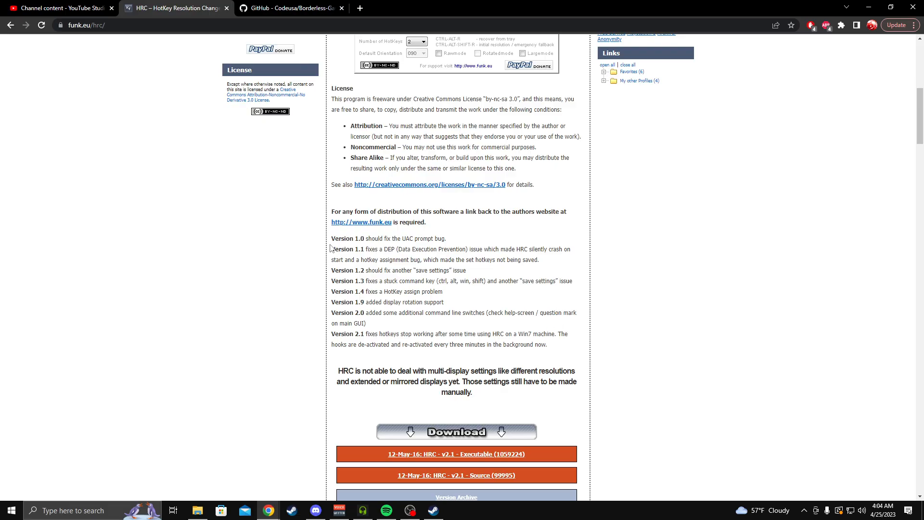
scroll("up", 3)
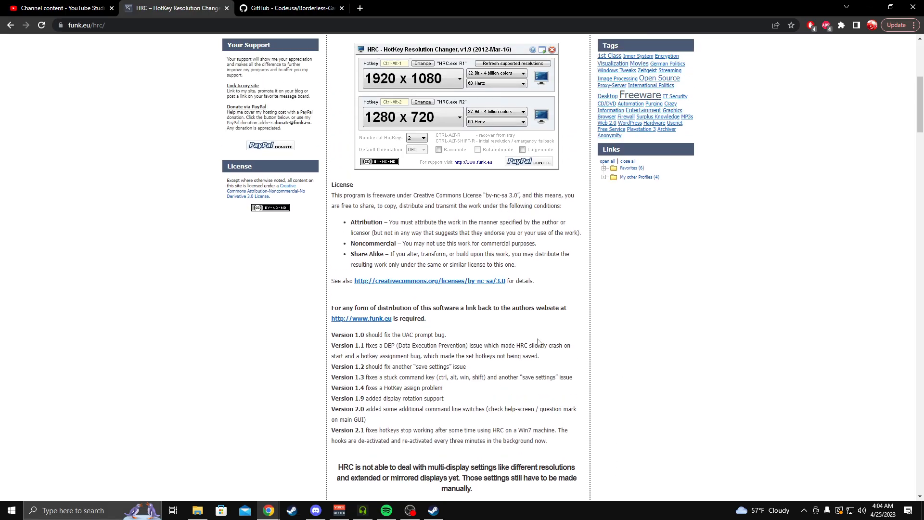
scroll("down", 3)
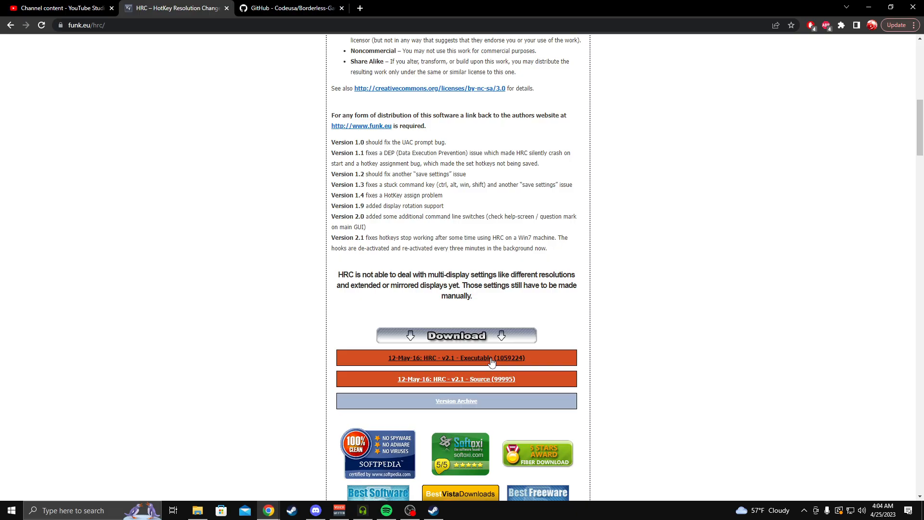
scroll("up", 3)
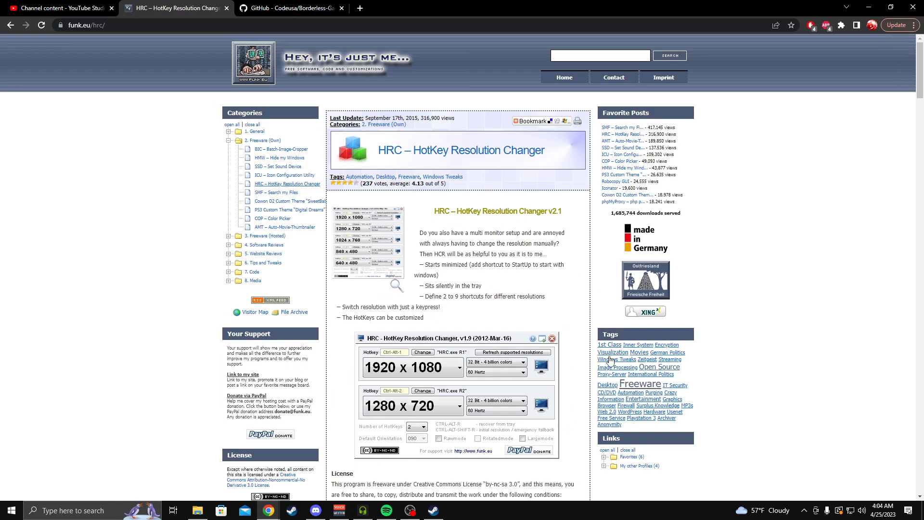
scroll("down", 3)
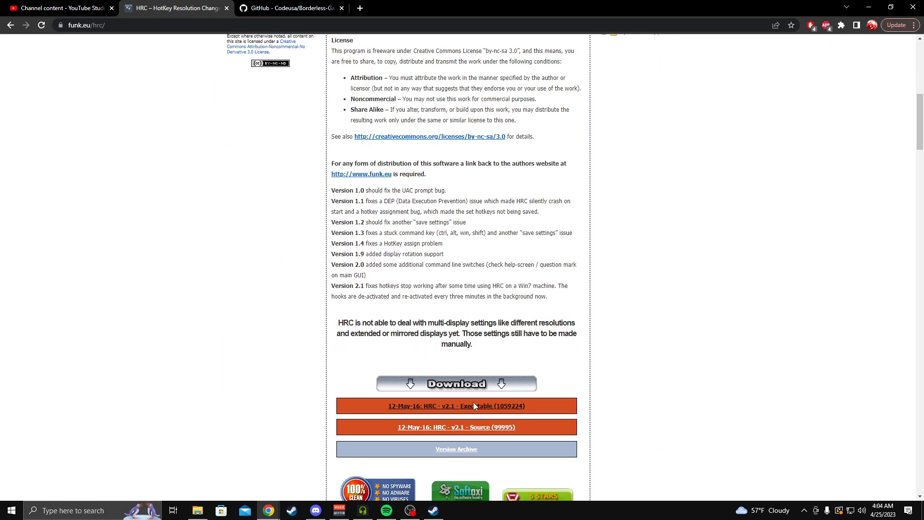
mouse_move(449, 407)
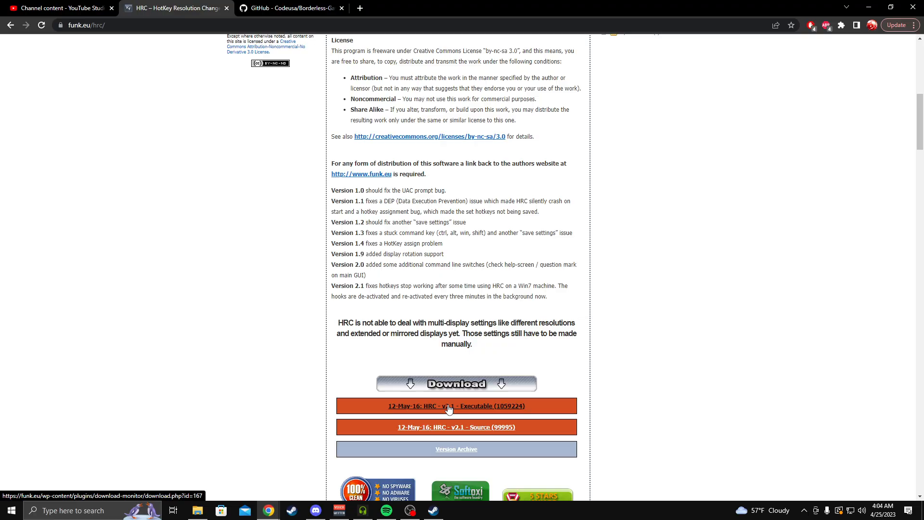
left_click(456, 406)
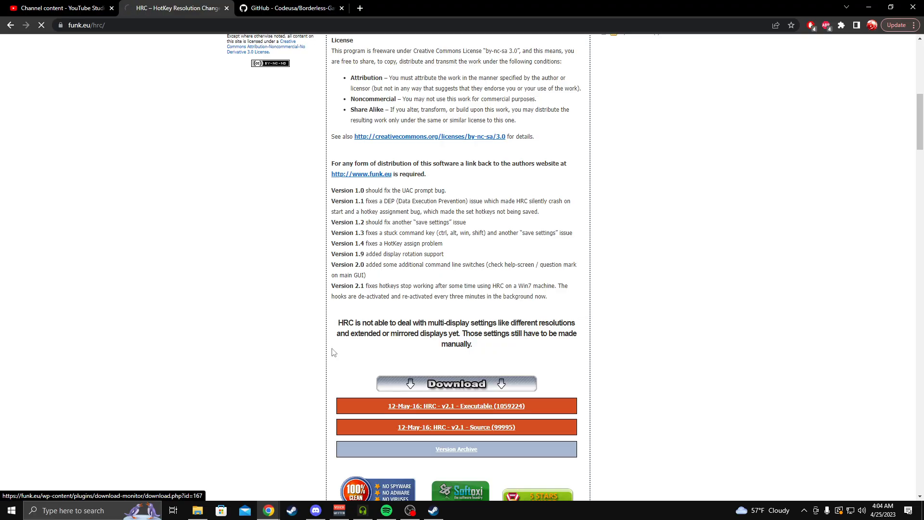
- Extract the HRC zip on the desktop with WinRAR's 'Extract files...', then minimize Chrome
left_click(456, 405)
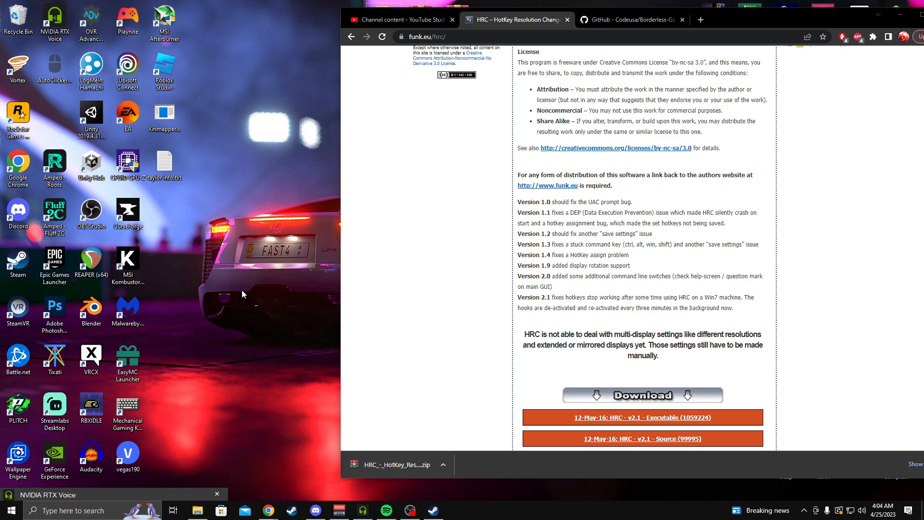
right_click(385, 464)
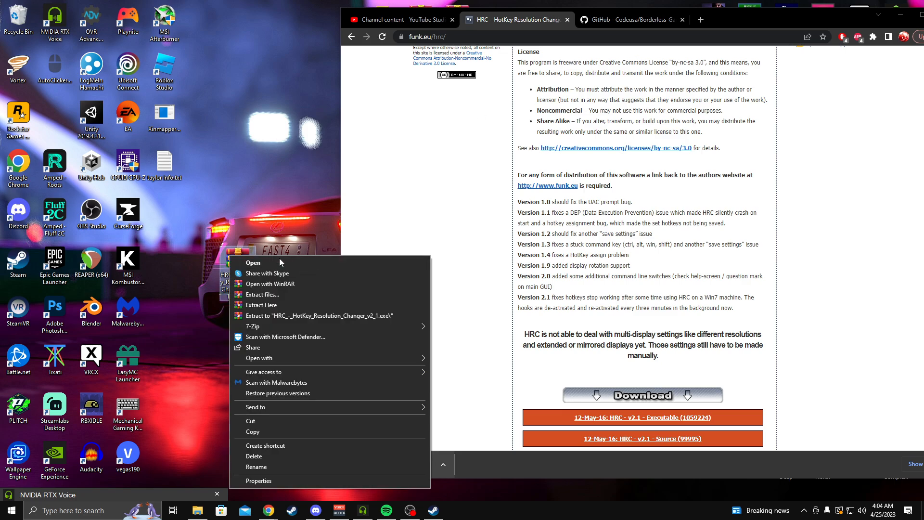
left_click(263, 294)
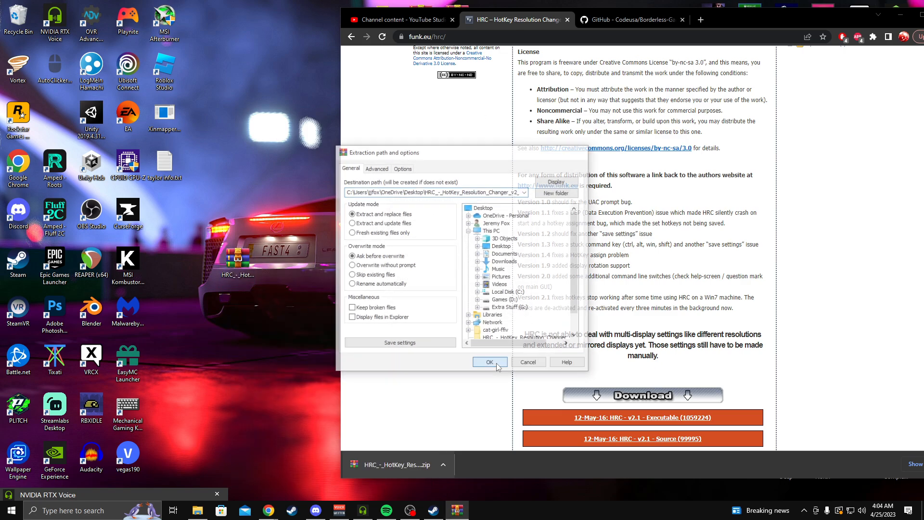
left_click(489, 362)
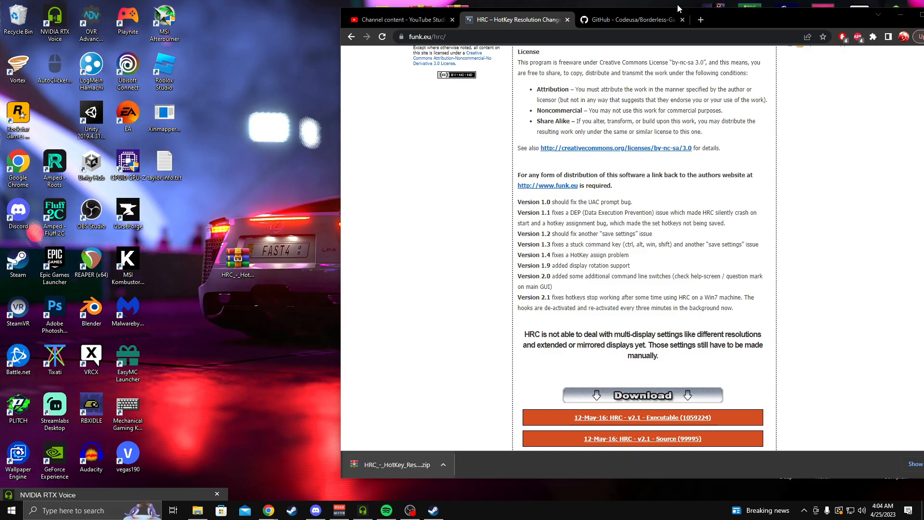
left_click(890, 19)
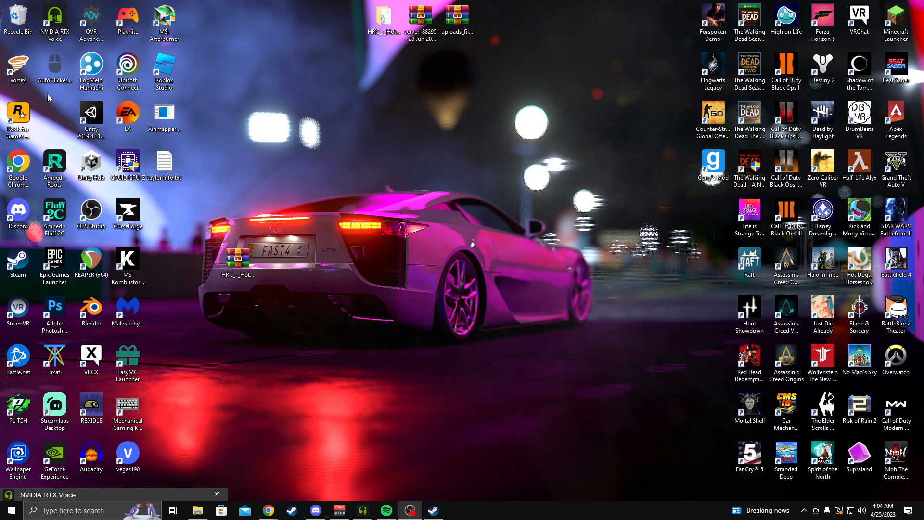
- Open the extracted HRC folder, launch HRC.exe, and close the folder window
right_click(236, 257)
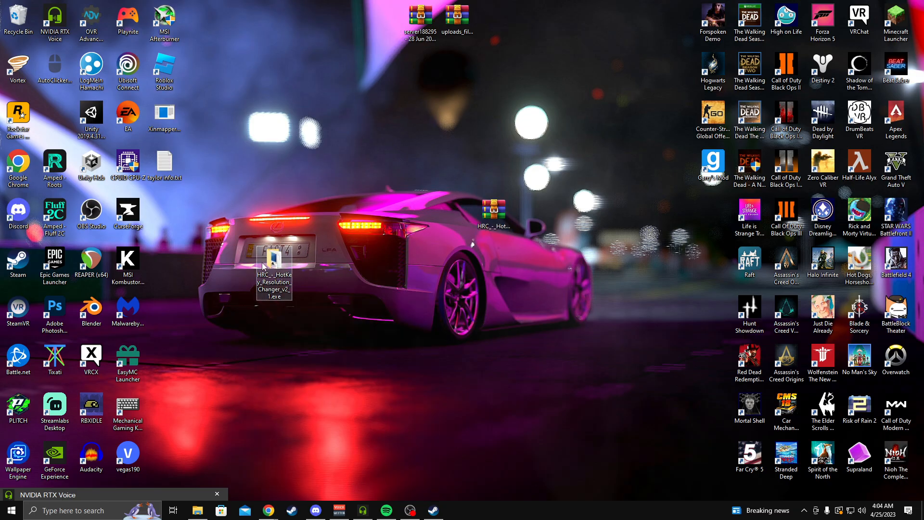
double_click(274, 260)
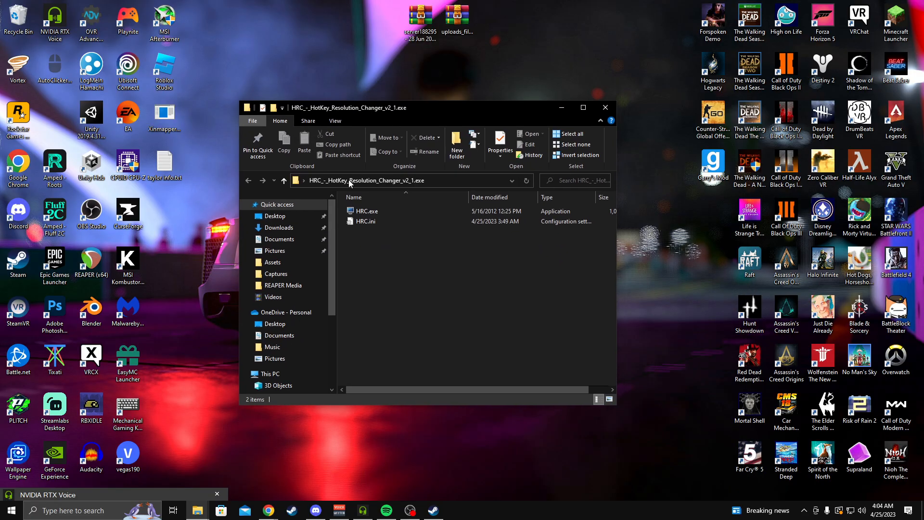
left_click(366, 211)
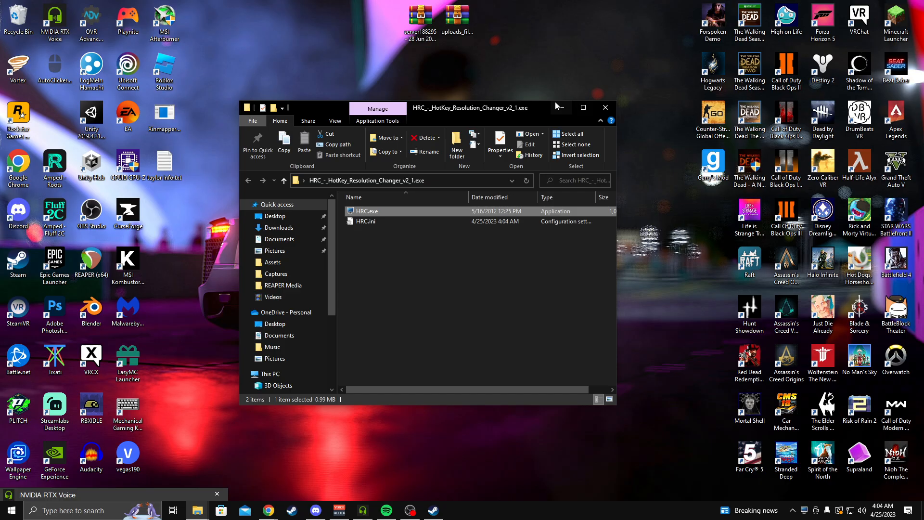
left_click(604, 107)
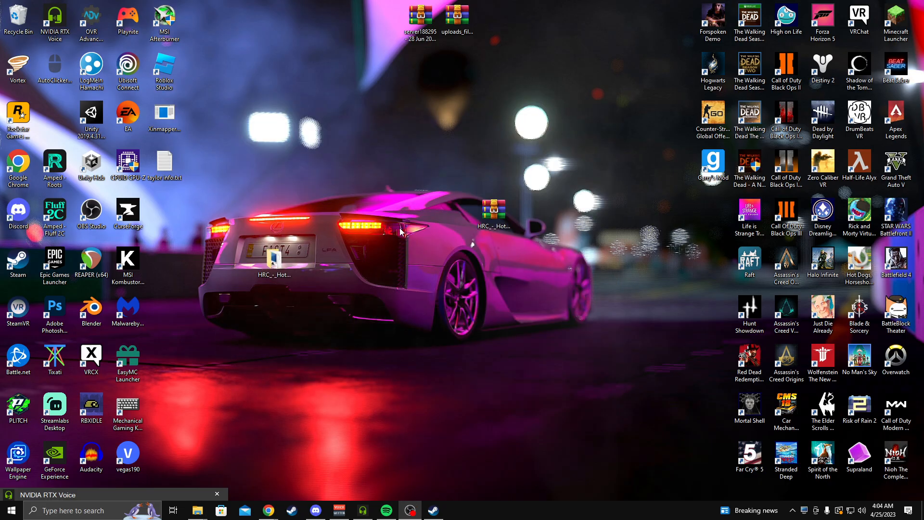
mouse_move(789, 500)
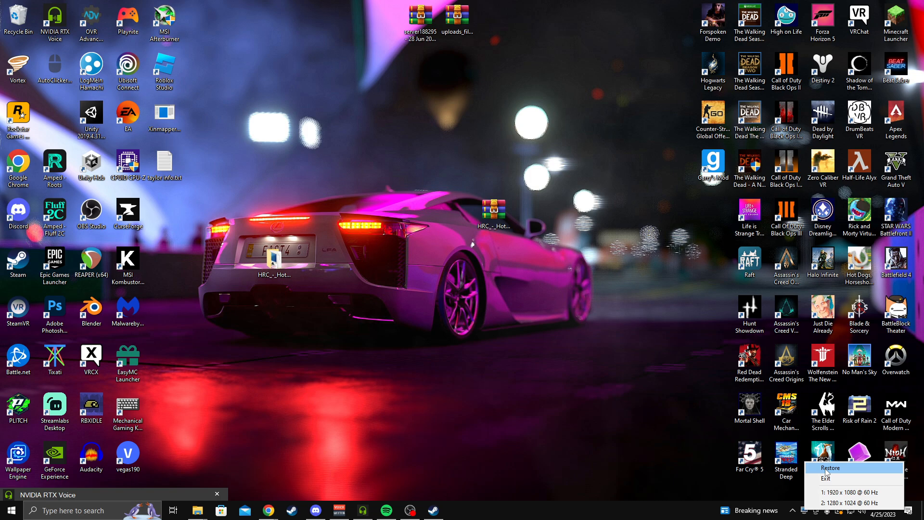
- Restore the HotKey Resolution Changer settings window from its system tray menu
left_click(830, 467)
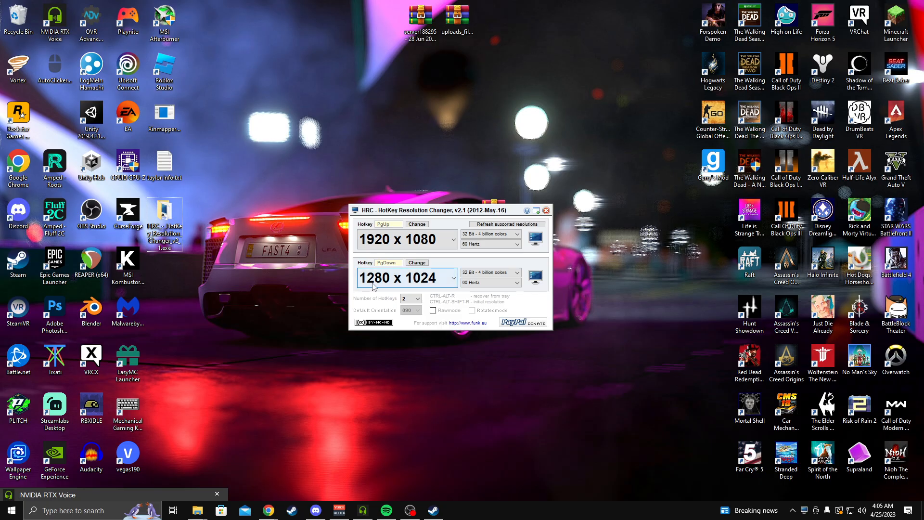
mouse_move(422, 154)
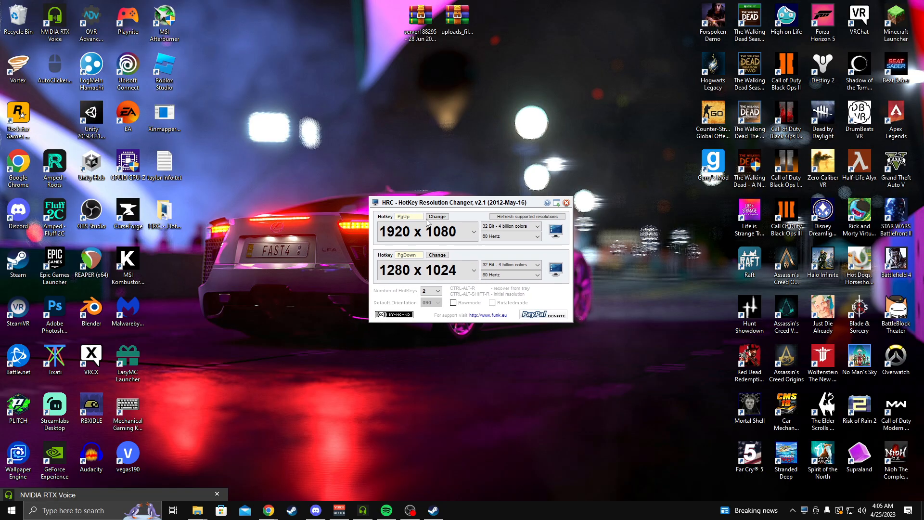
mouse_move(425, 223)
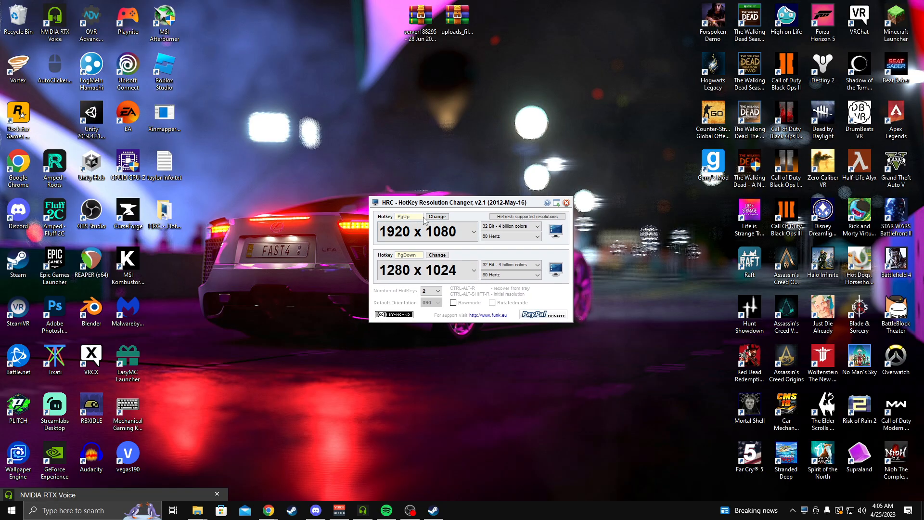
mouse_move(446, 212)
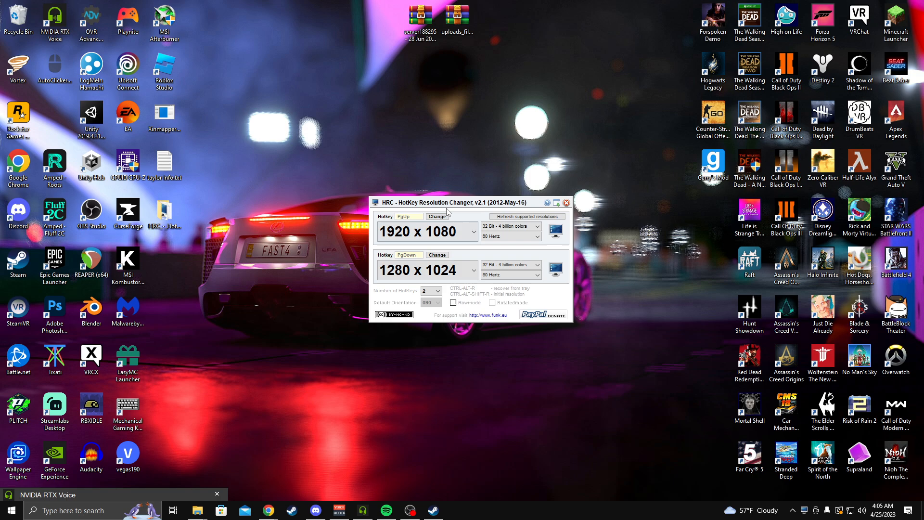
mouse_move(409, 217)
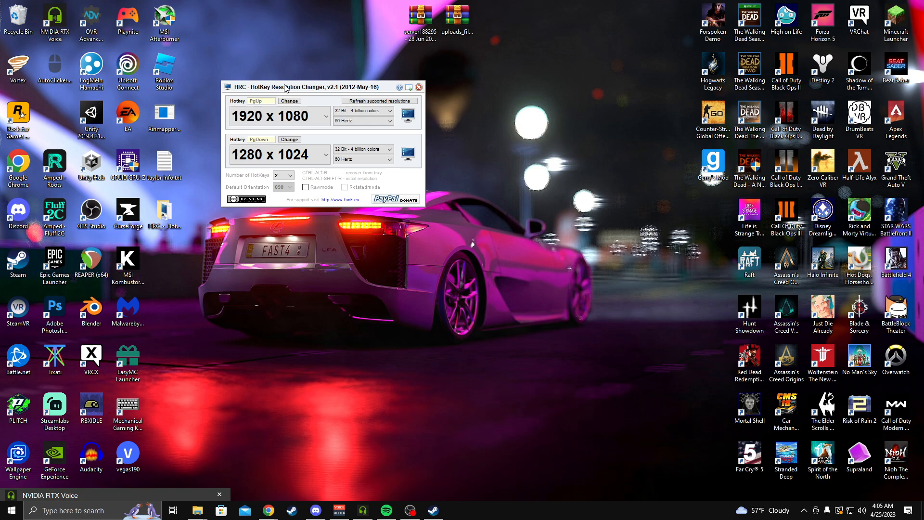
- Download BorderlessGaming9.5.6_admin_setup.exe from the 9.5.6 GitHub release, set to open when done
left_click_drag(285, 87, 580, 87)
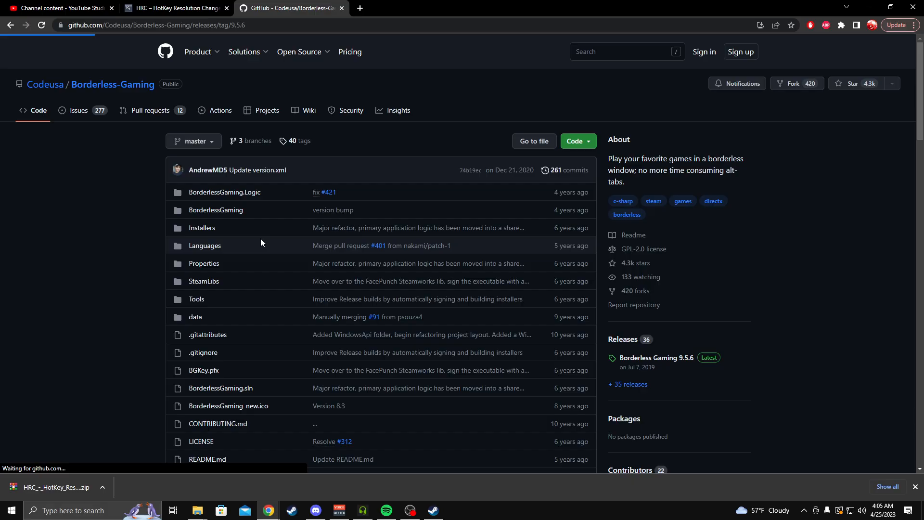
left_click(655, 357)
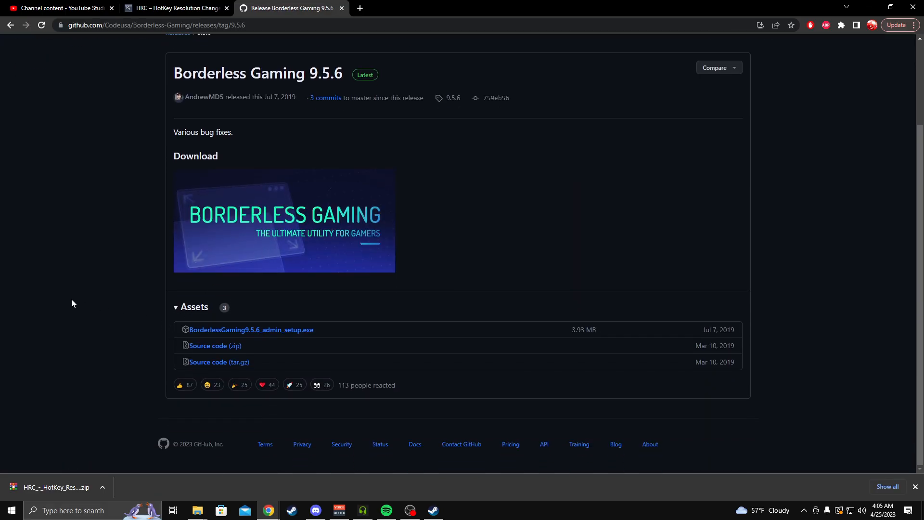
mouse_move(251, 329)
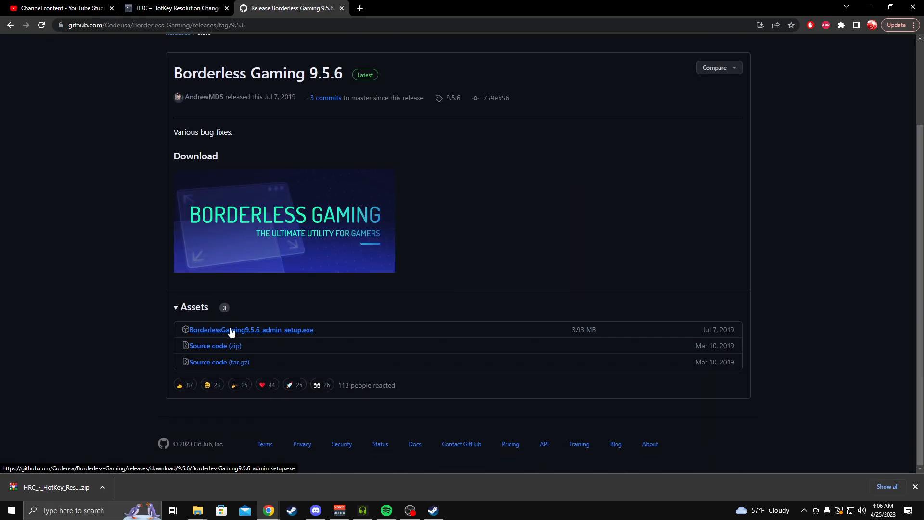
mouse_move(112, 294)
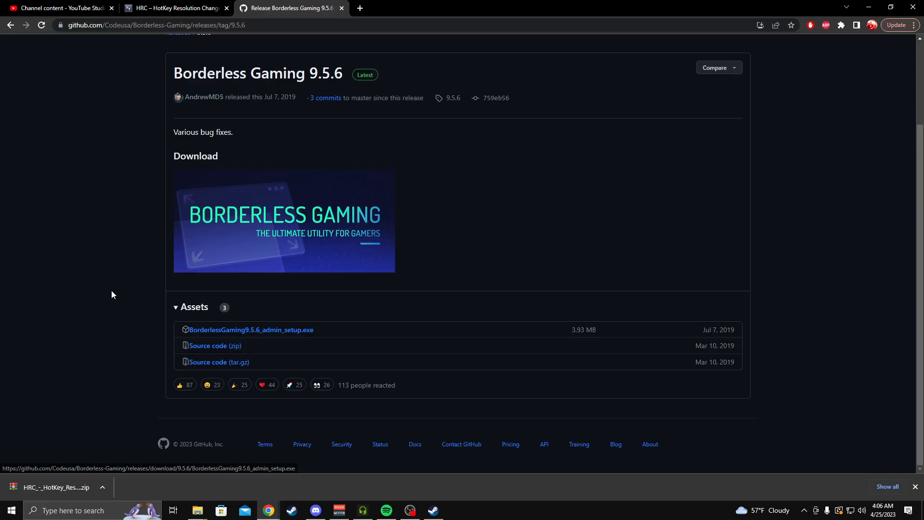
scroll("up", 3)
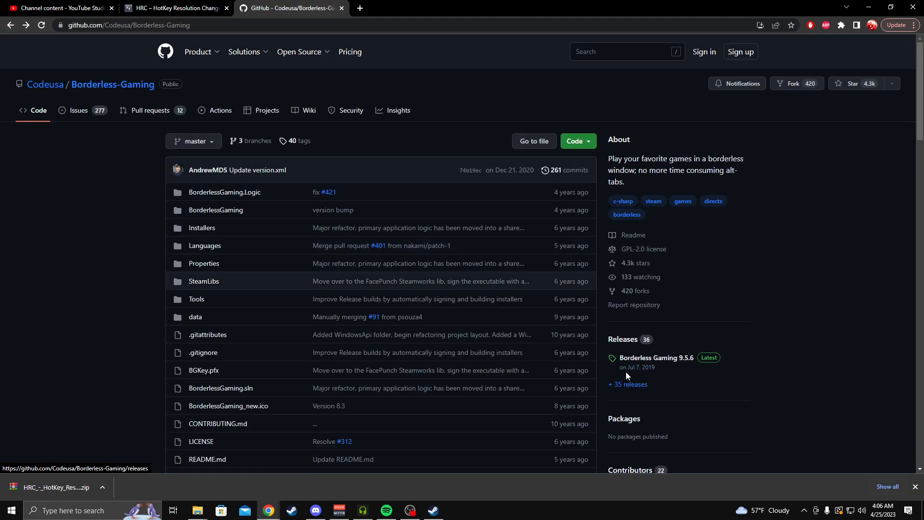
left_click(656, 357)
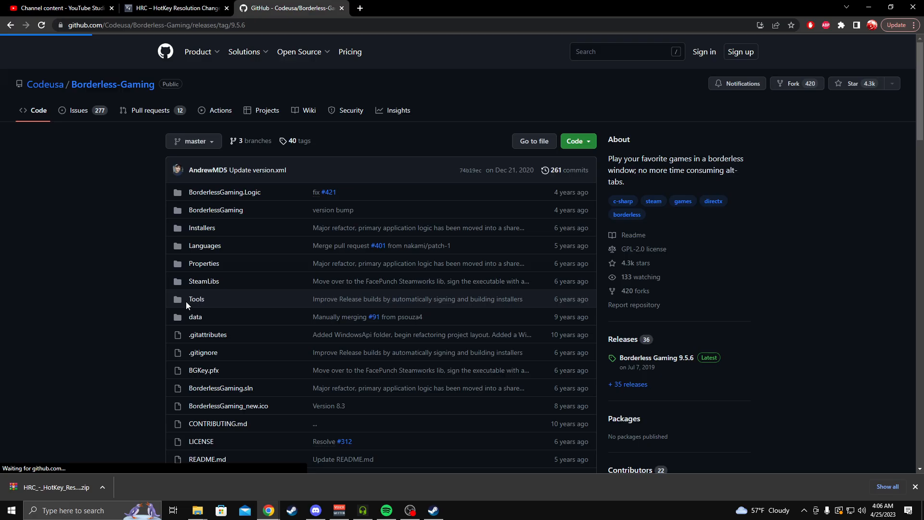
left_click(656, 358)
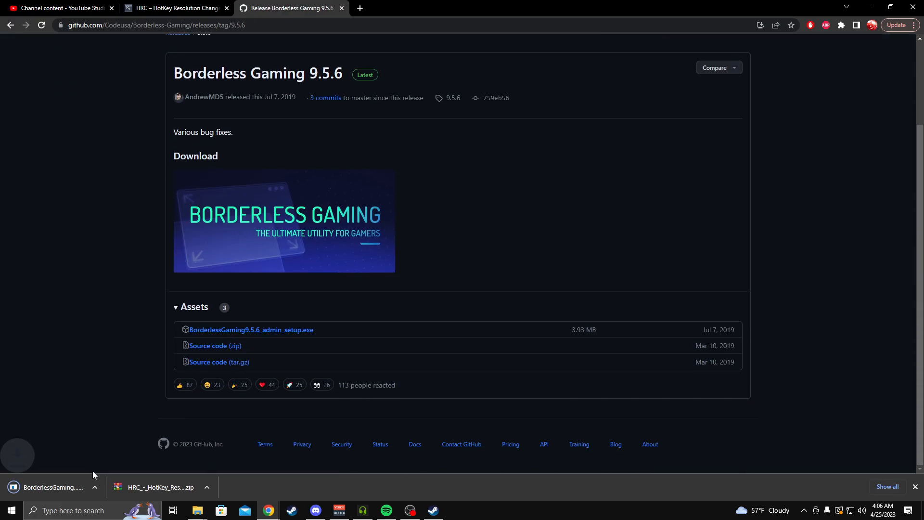
left_click(101, 486)
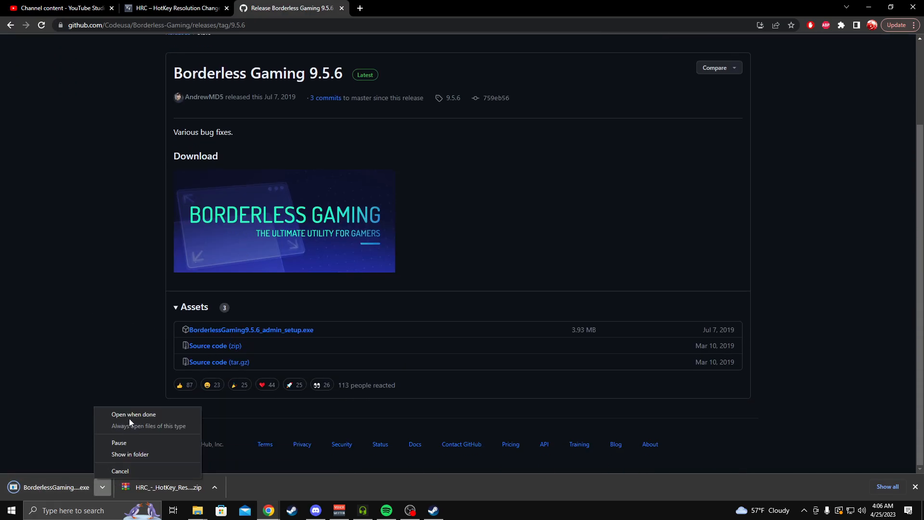
left_click(133, 415)
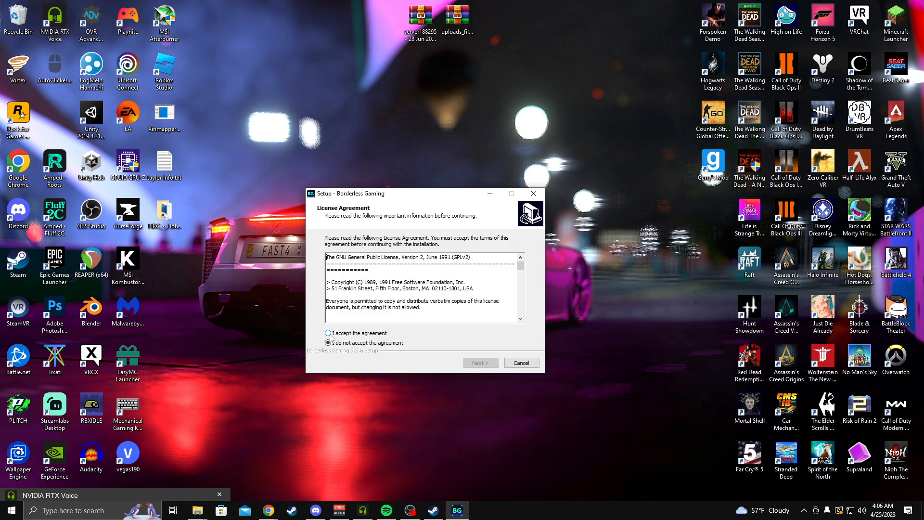
- Accept the license, keep 'Create a desktop shortcut', and finish with 'Start Borderless Gaming' ticked
left_click(329, 333)
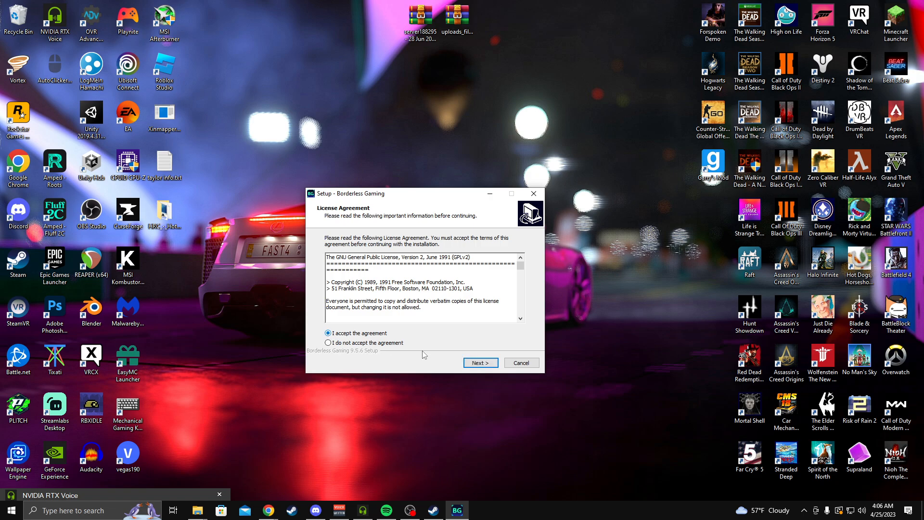
left_click(480, 362)
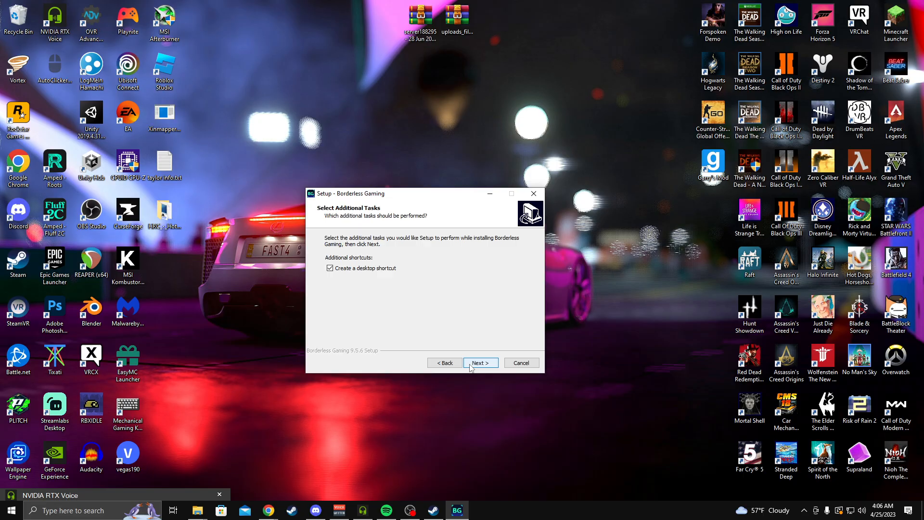
left_click(480, 362)
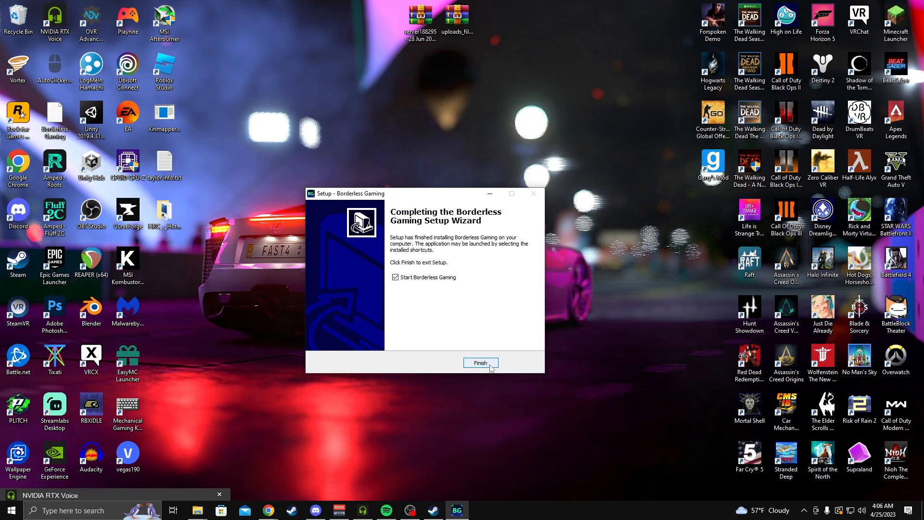
left_click(480, 362)
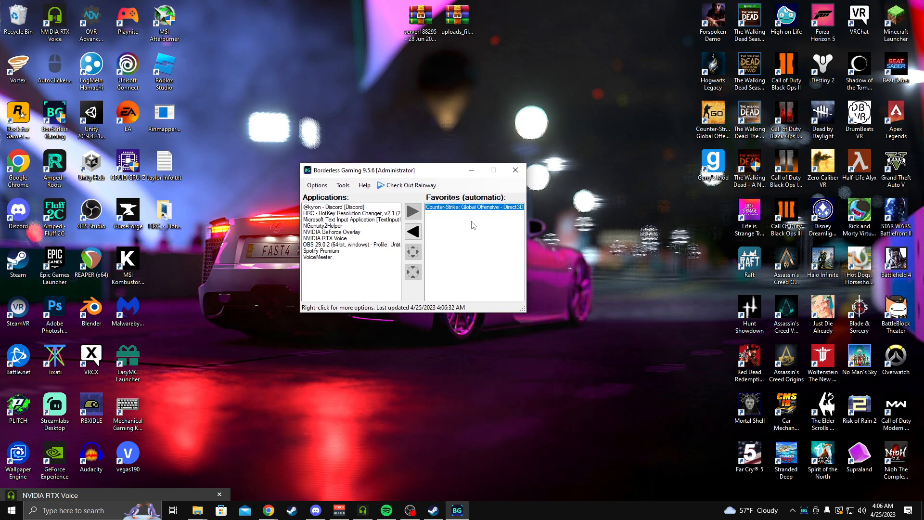
- Remove Counter-Strike: Global Offensive from Favorites and drag the Borderless Gaming window lower
left_click(413, 231)
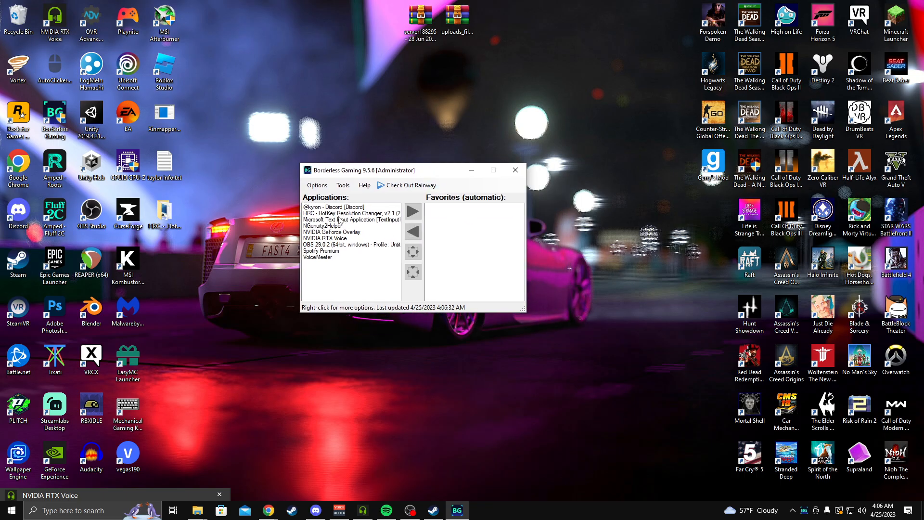
left_click_drag(389, 170, 454, 133)
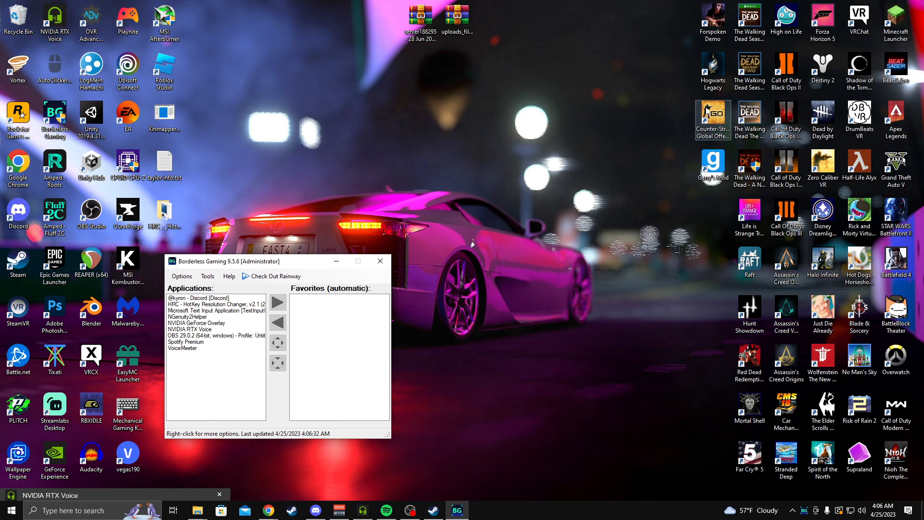
mouse_move(713, 121)
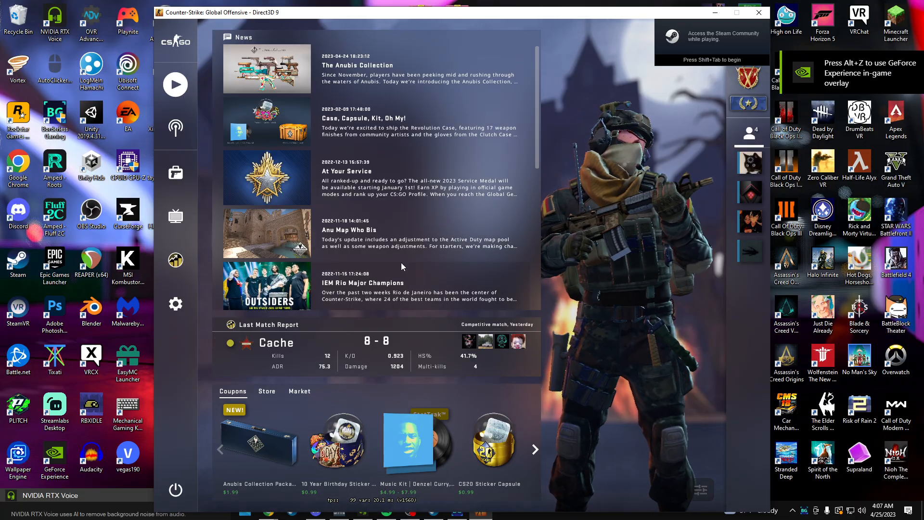
- Open CS:GO's video settings, then bring Borderless Gaming up from the taskbar
left_click(176, 304)
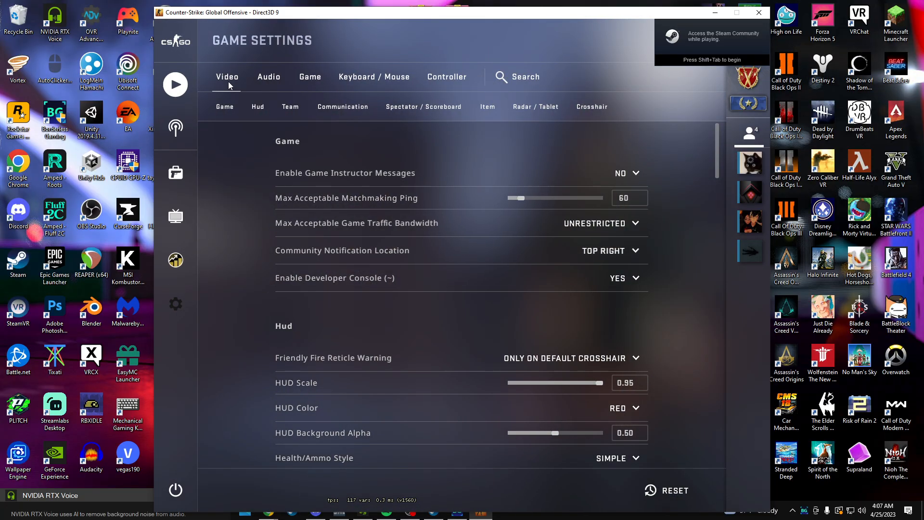
left_click(227, 77)
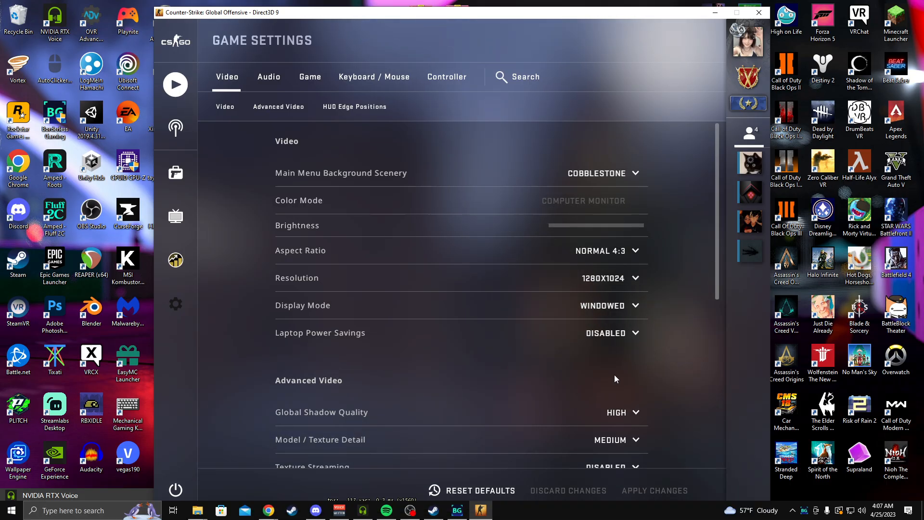
mouse_move(609, 313)
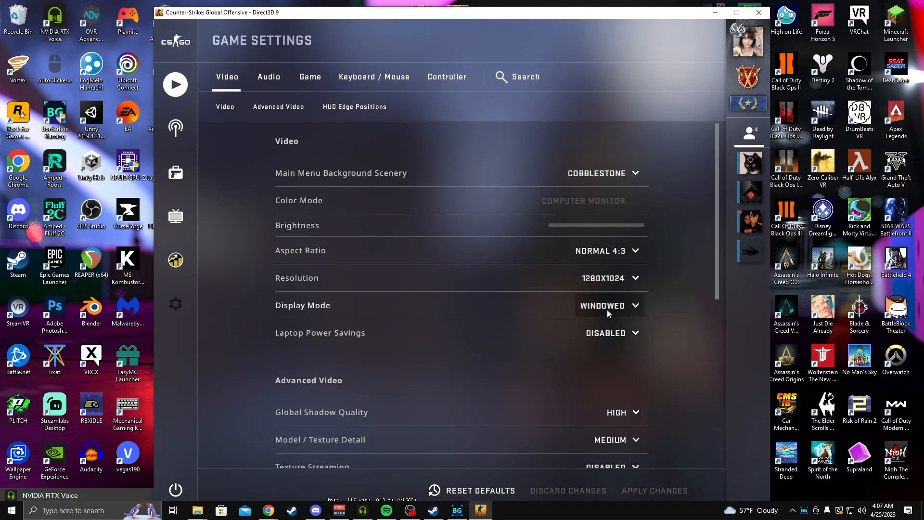
left_click(748, 39)
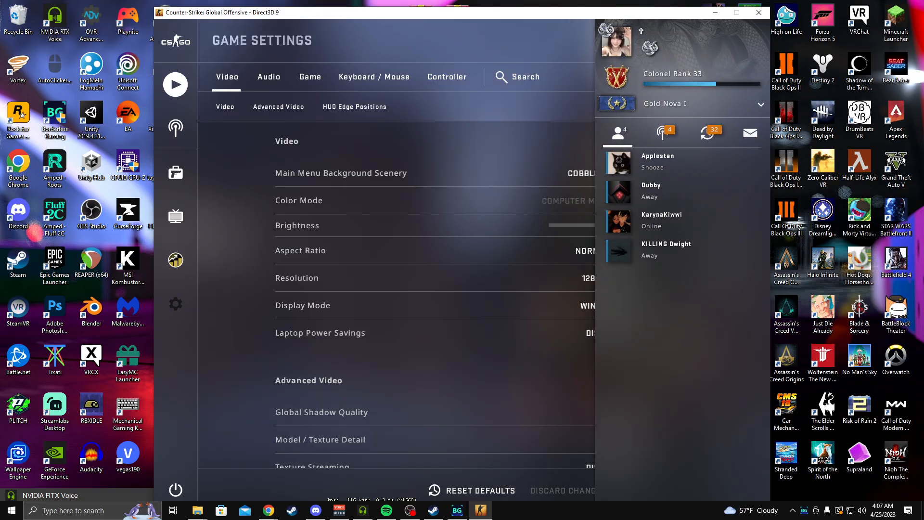
left_click(457, 511)
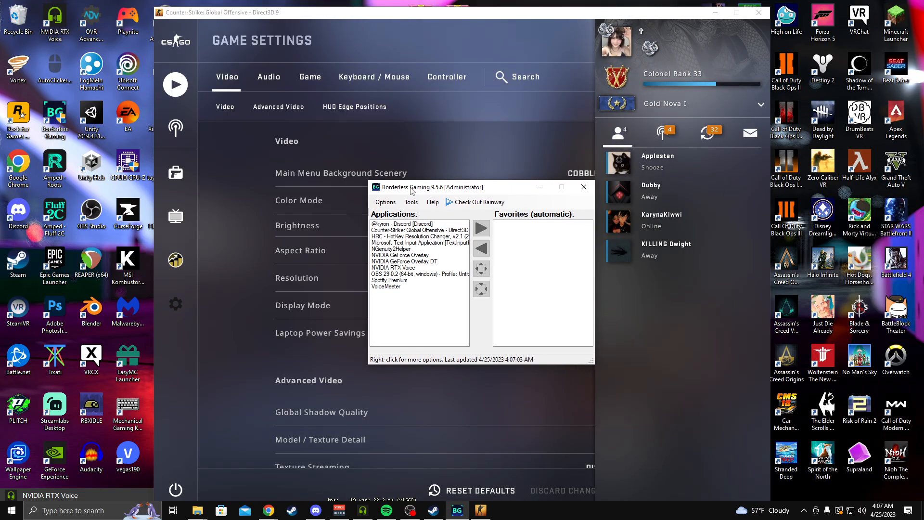
- Move Counter-Strike: Global Offensive from the Applications list into Favorites
left_click(420, 230)
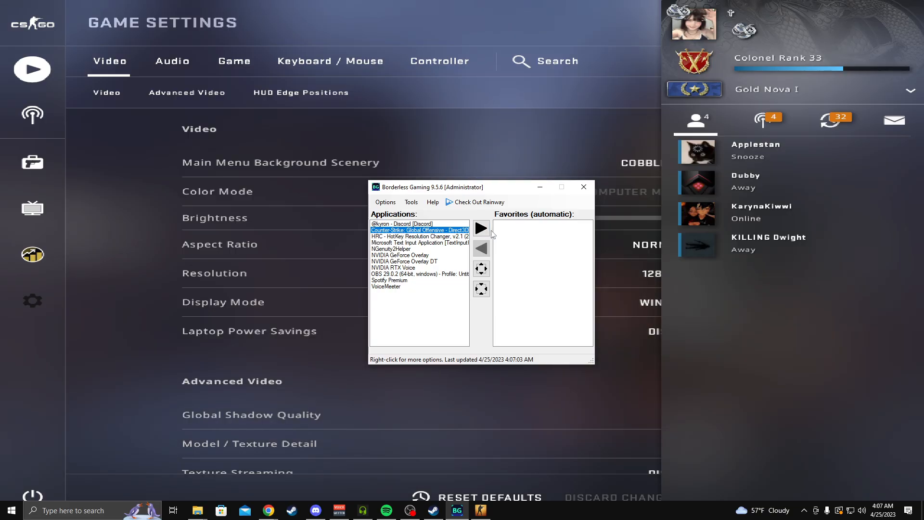
left_click(481, 228)
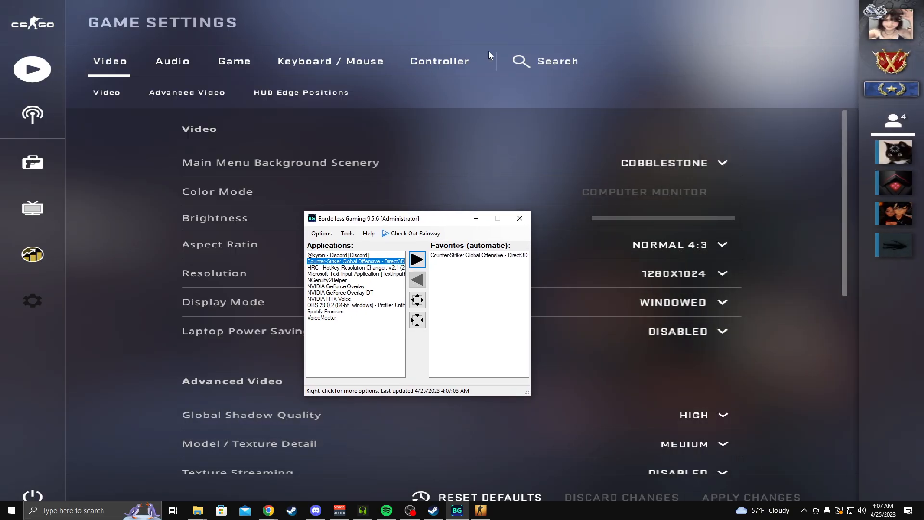
mouse_move(279, 276)
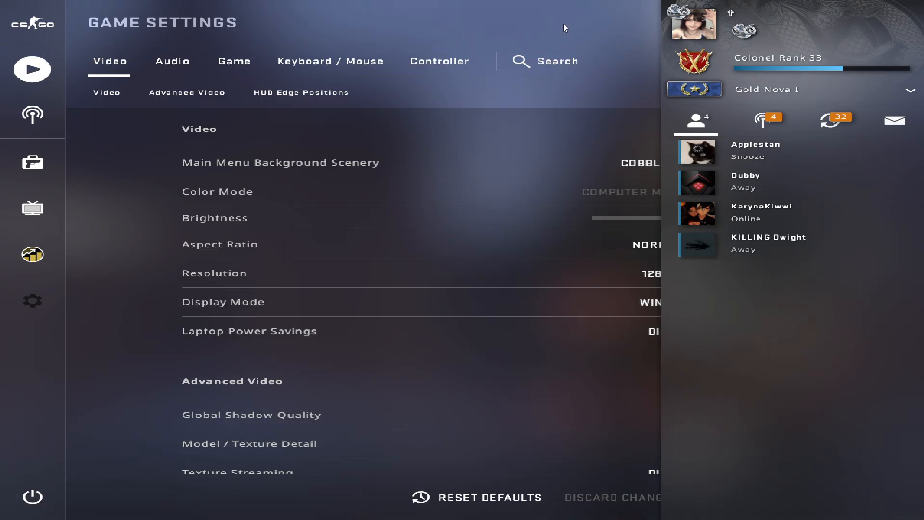
mouse_move(415, 199)
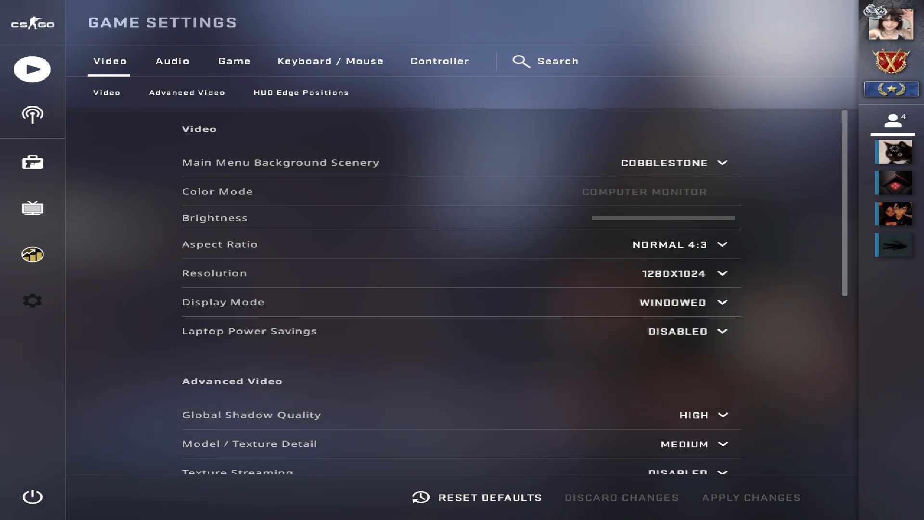
mouse_move(394, 283)
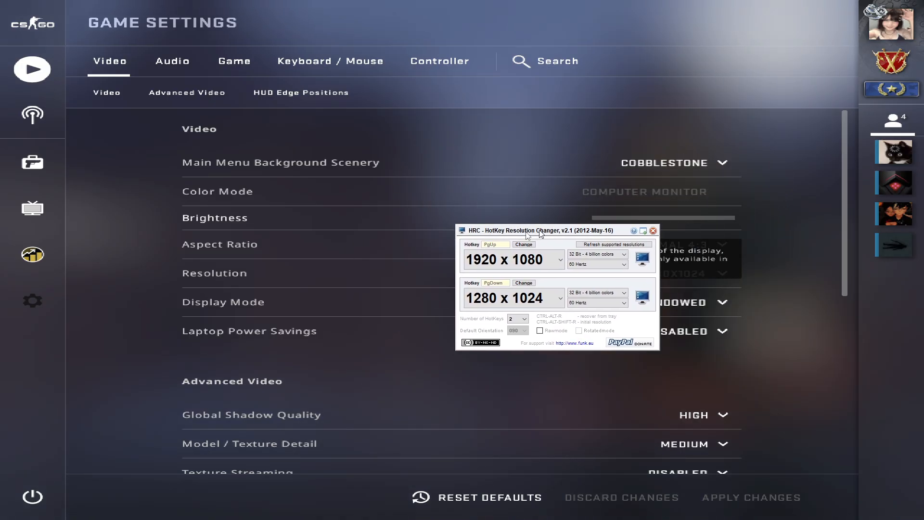
- Dismiss the HRC window and click back into the CS:GO settings screen
left_click(653, 231)
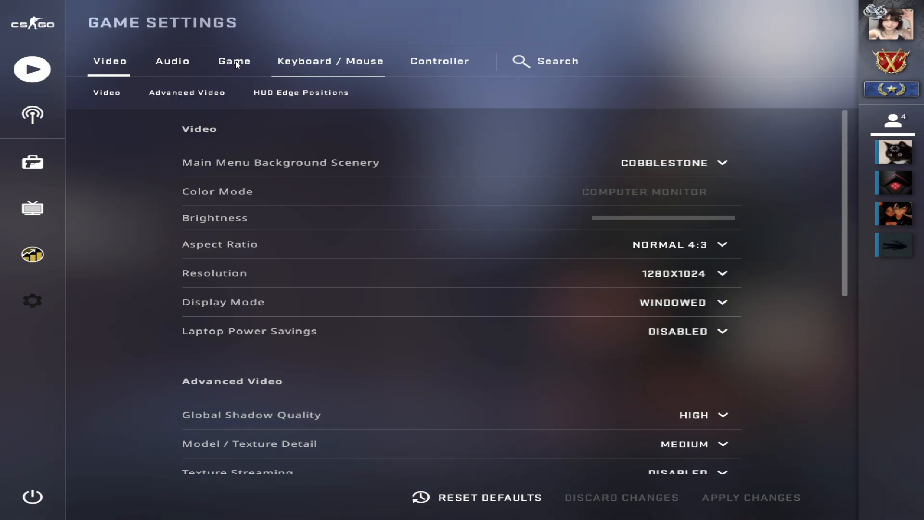
left_click(329, 61)
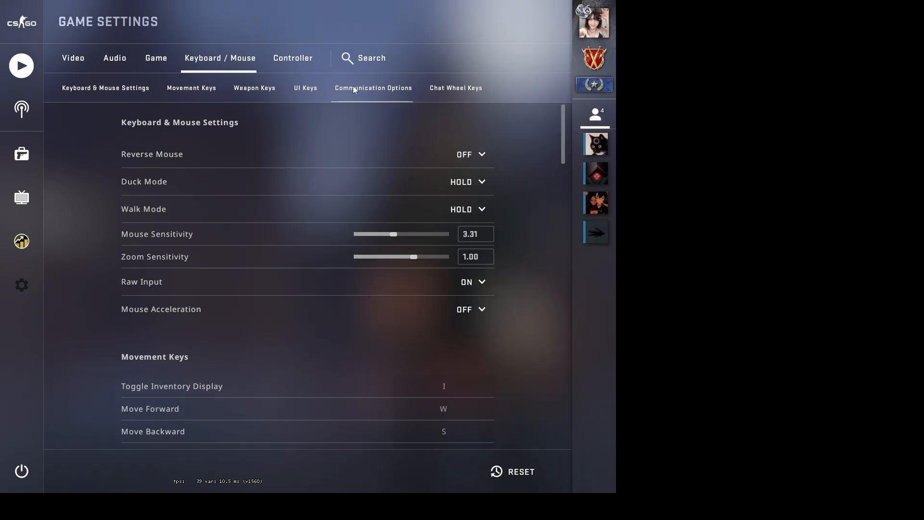
left_click(115, 58)
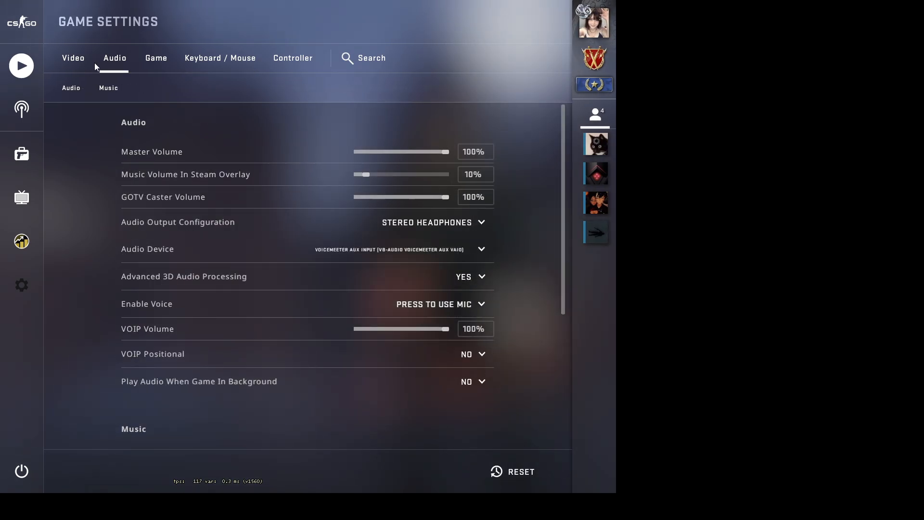
left_click(73, 58)
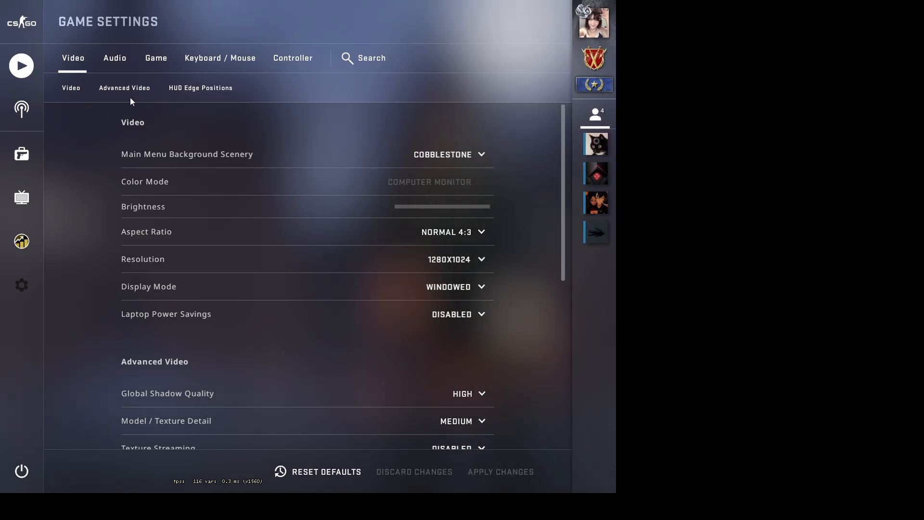
left_click(220, 58)
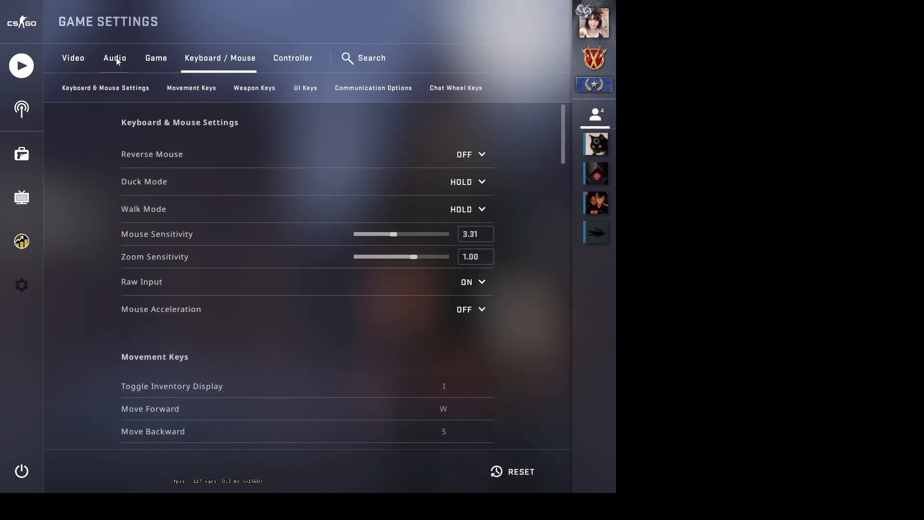
left_click(114, 58)
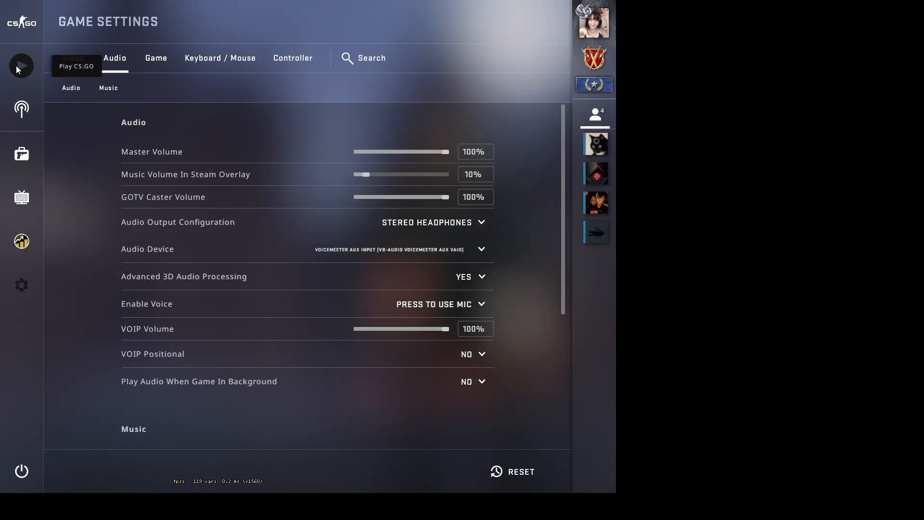
mouse_move(74, 70)
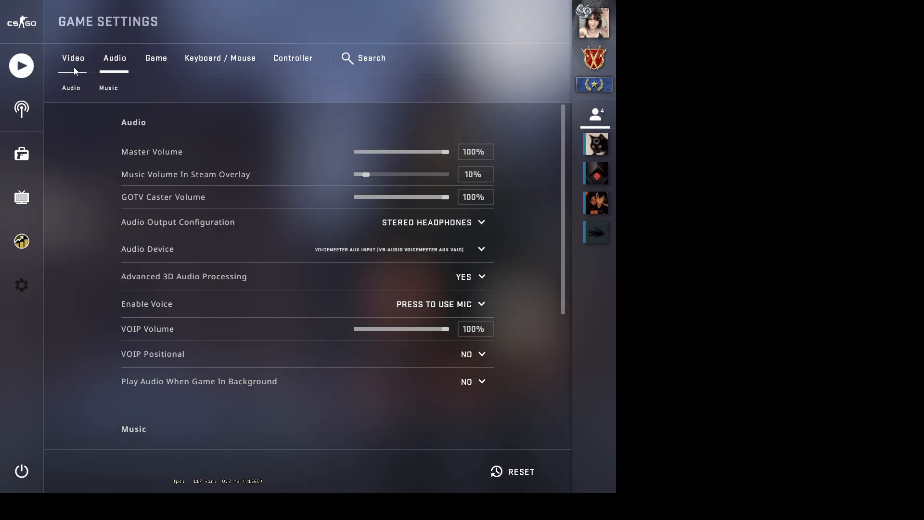
left_click(72, 58)
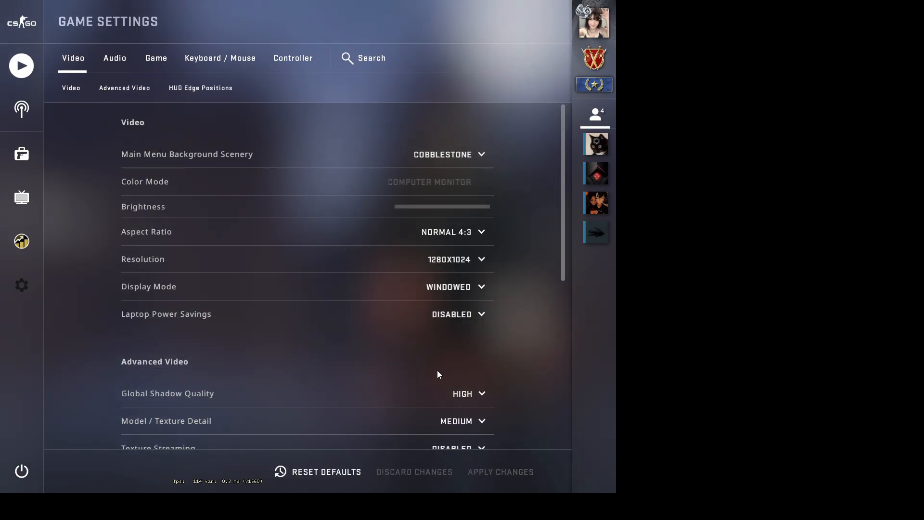
mouse_move(465, 278)
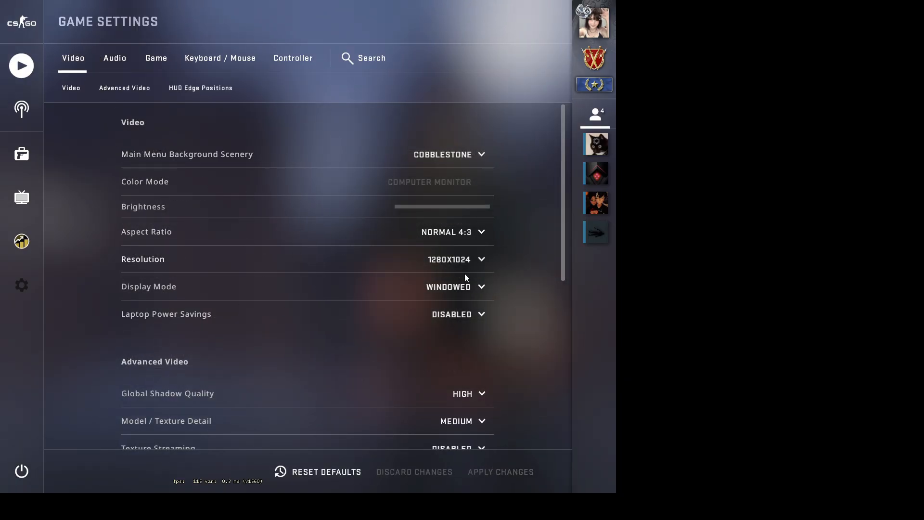
left_click(593, 19)
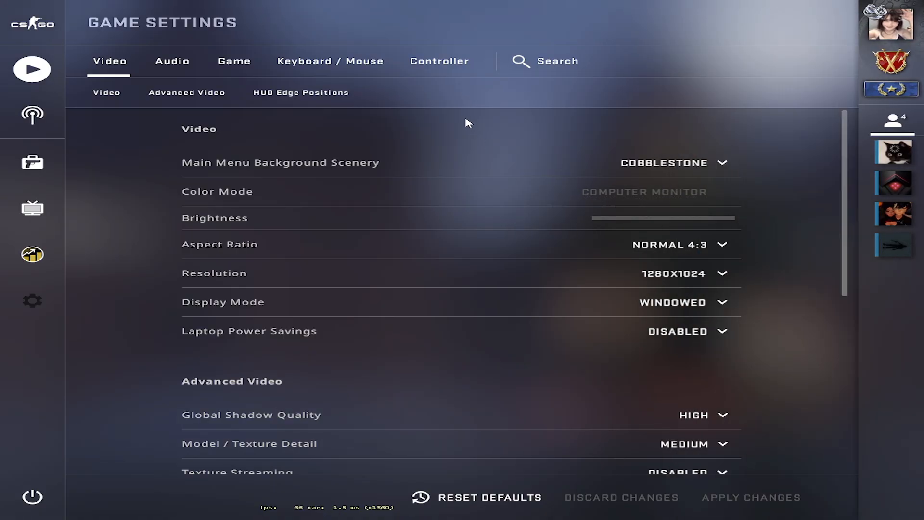
mouse_move(327, 157)
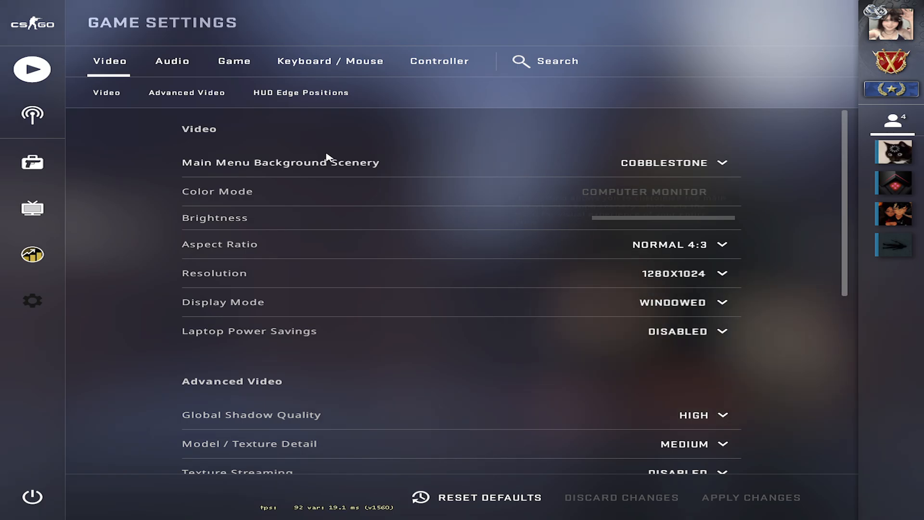
mouse_move(553, 245)
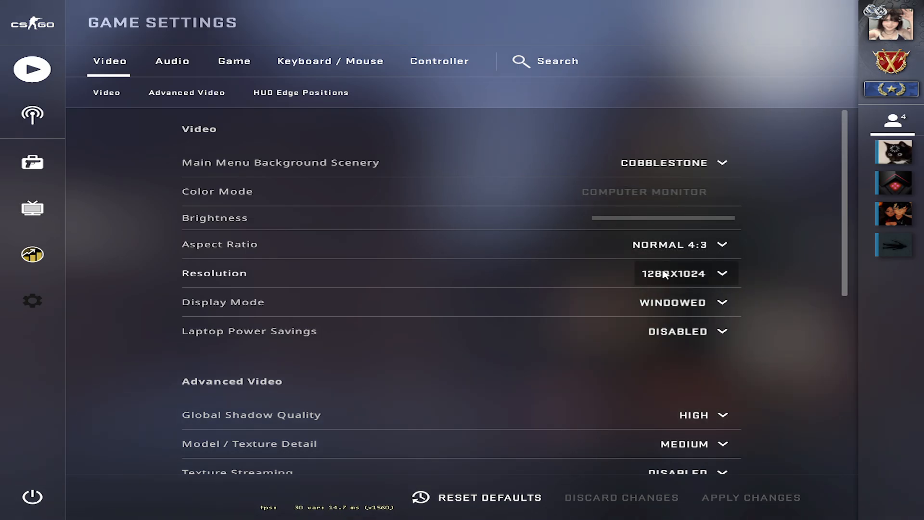
mouse_move(107, 92)
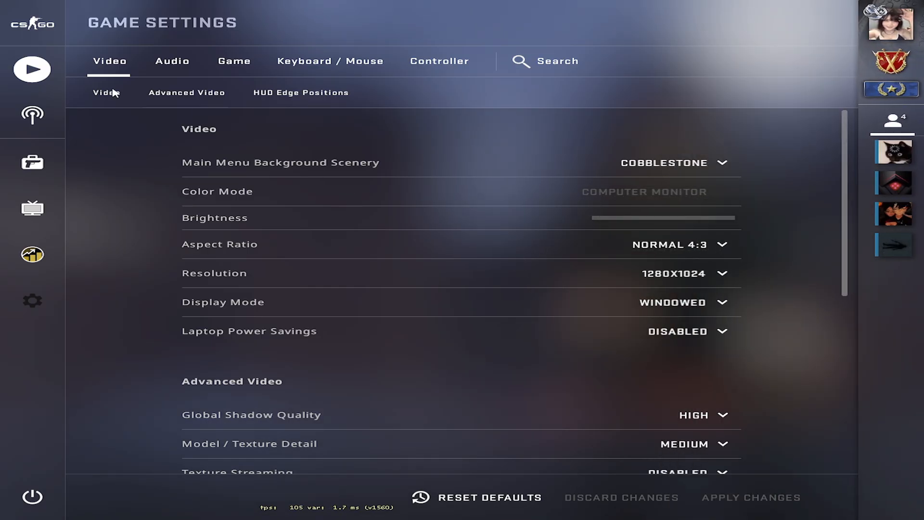
mouse_move(32, 69)
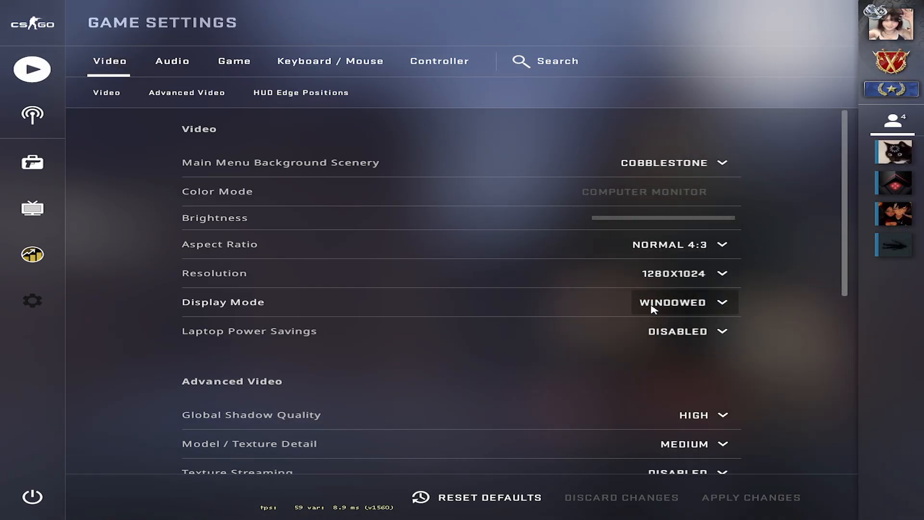
mouse_move(617, 304)
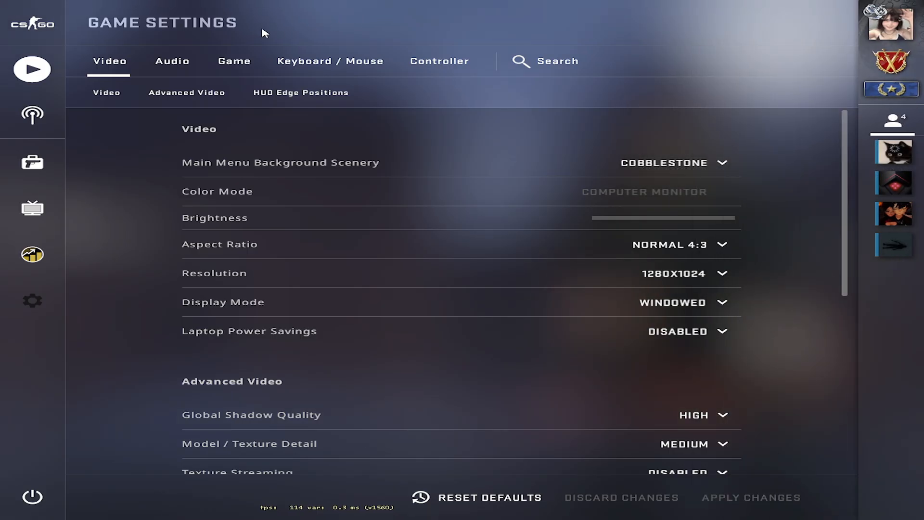
mouse_move(559, 128)
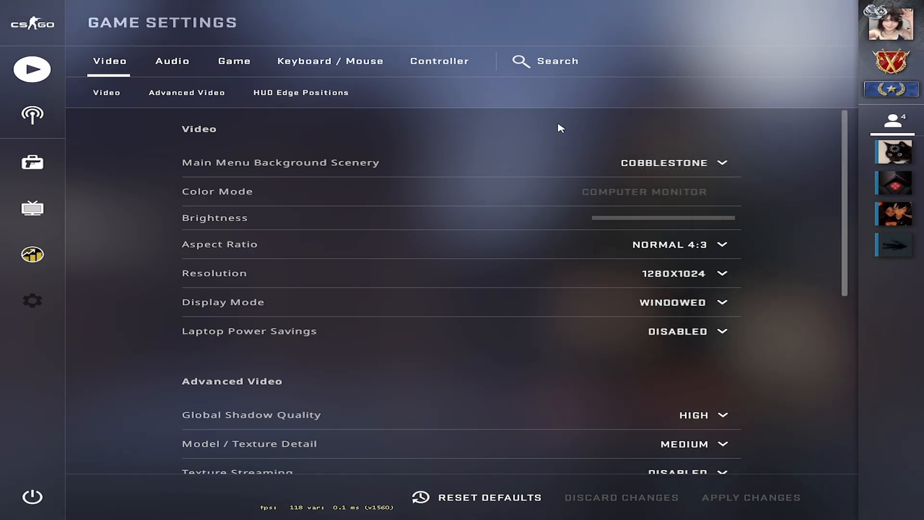
mouse_move(314, 183)
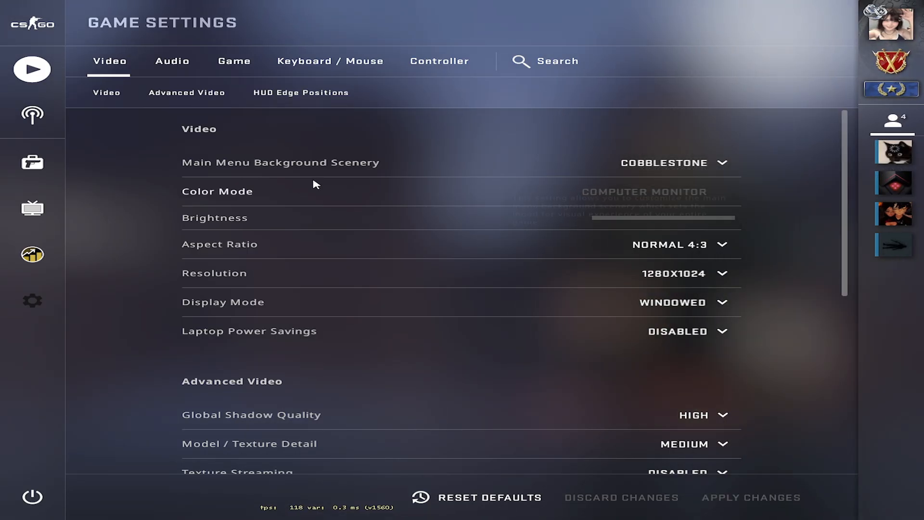